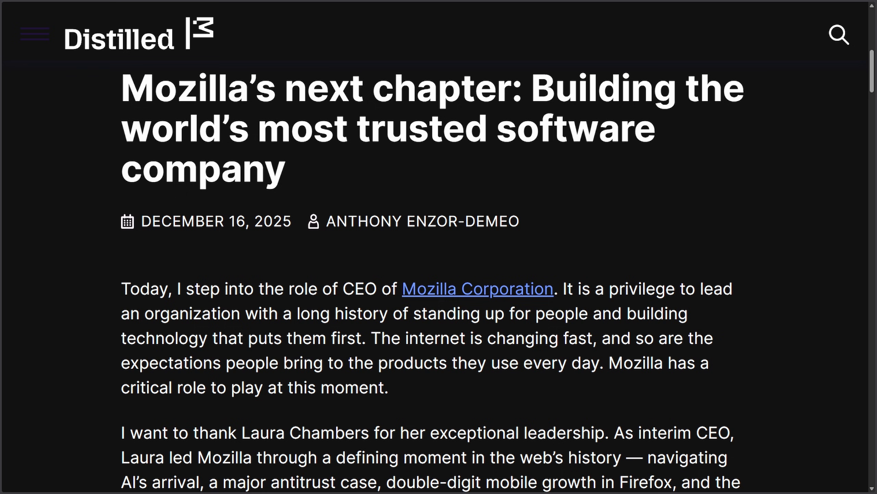
Step: Scroll into the open letter and briefly highlight the first half of its title
{"action": "scroll", "scroll_direction": "down", "scroll_amount": 3}
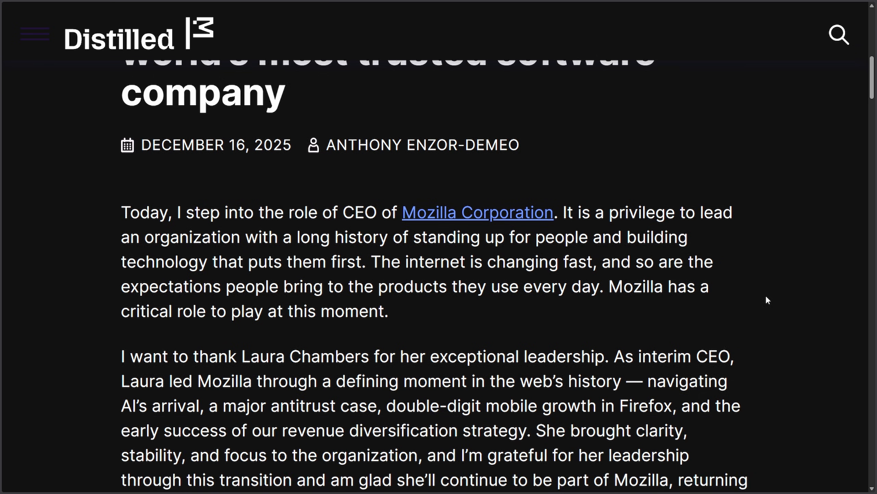
{"action": "scroll", "scroll_direction": "down", "scroll_amount": 3}
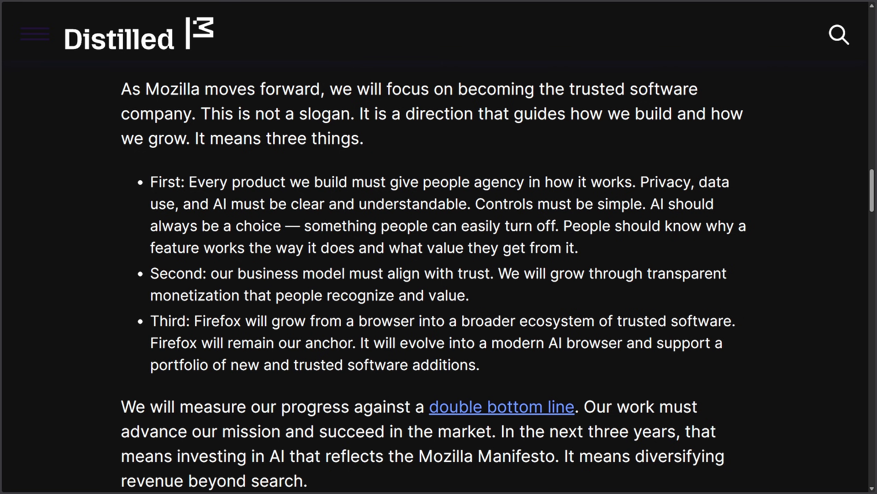
{"action": "mouse_move", "coordinate": [466, 242]}
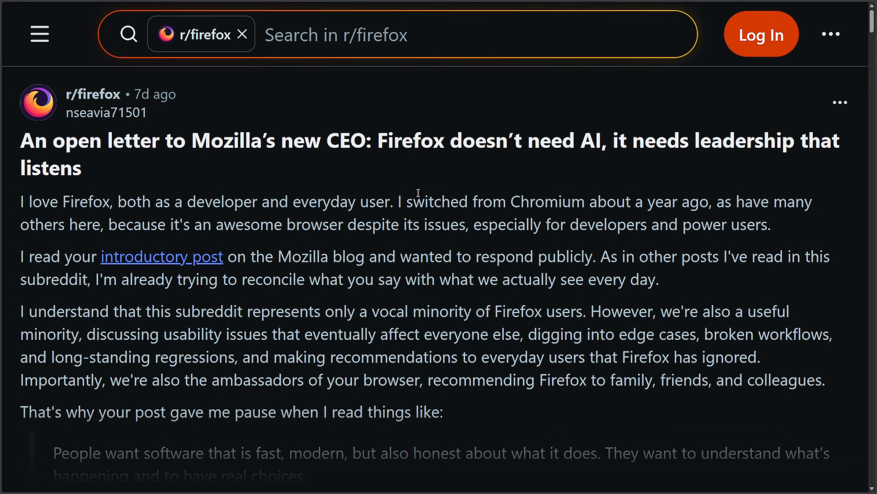
{"action": "left_click_drag", "start_coordinate": [21, 141], "coordinate": [341, 141]}
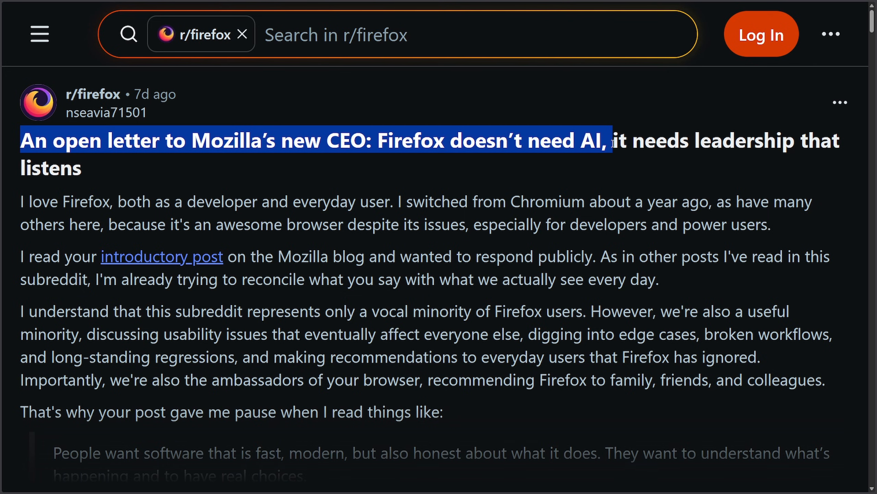
{"action": "left_click", "coordinate": [748, 170]}
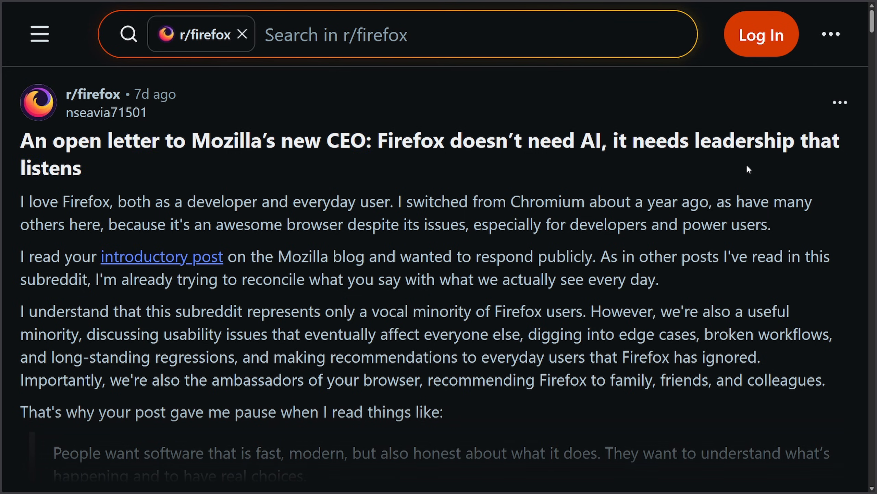
Step: Read the CEO's reply, marking its opening and the paragraphs on serving everyone and the AI kill switch
{"action": "scroll", "scroll_direction": "down", "scroll_amount": 3}
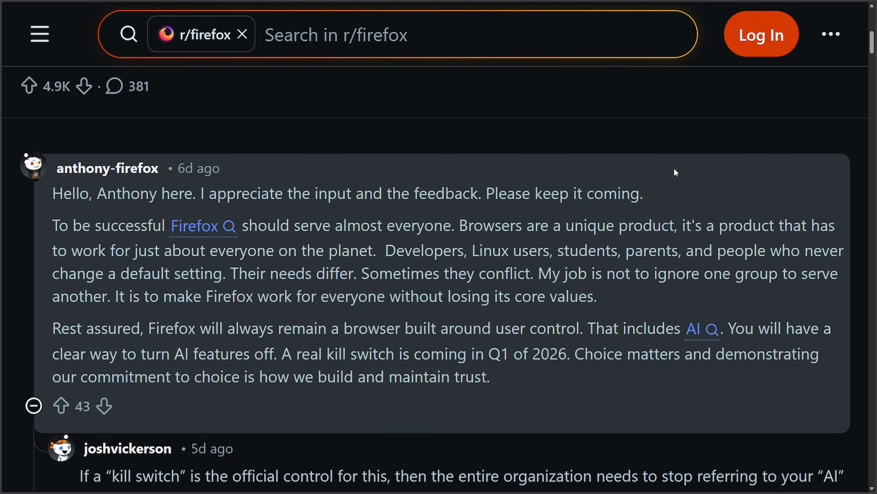
{"action": "mouse_move", "coordinate": [38, 205]}
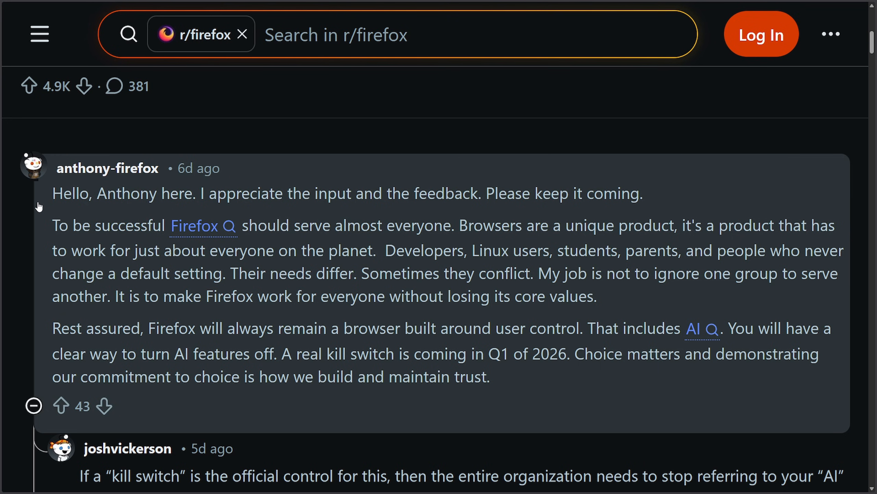
{"action": "left_click_drag", "start_coordinate": [53, 194], "coordinate": [314, 193]}
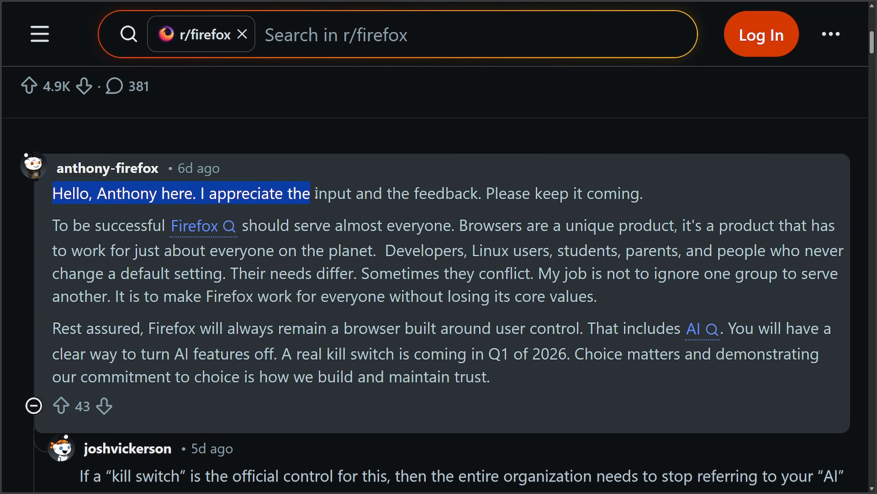
{"action": "left_click", "coordinate": [660, 209]}
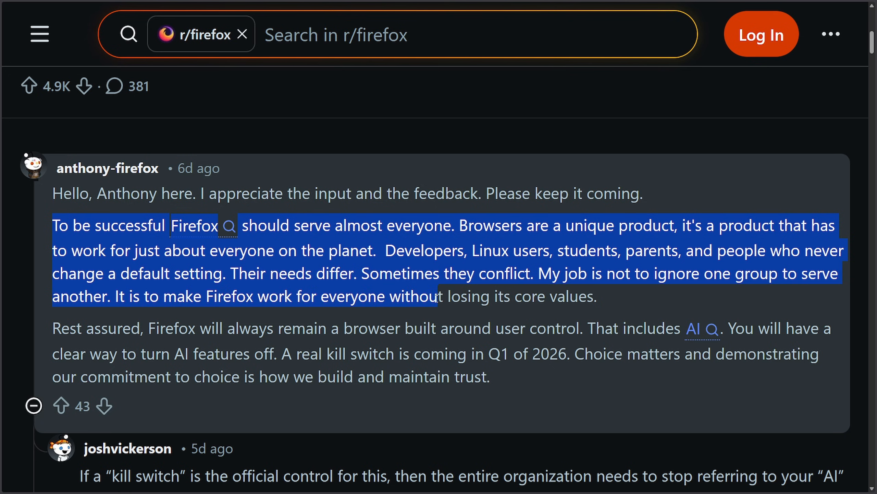
{"action": "left_click", "coordinate": [547, 312]}
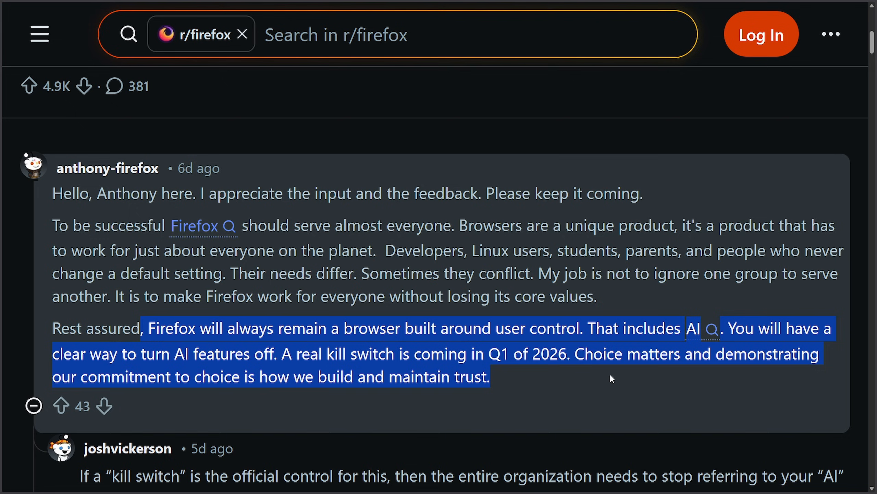
{"action": "left_click", "coordinate": [508, 375]}
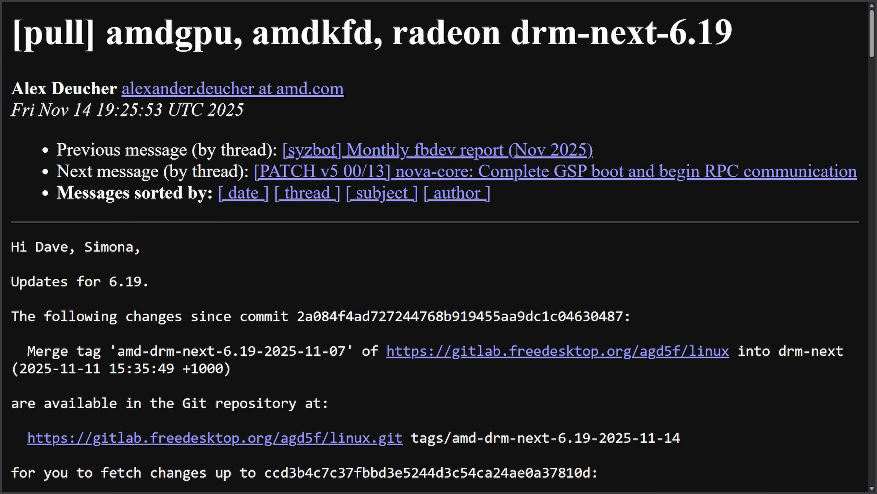
Step: Scroll down through the rest of the reply
{"action": "scroll", "scroll_direction": "down", "scroll_amount": 3}
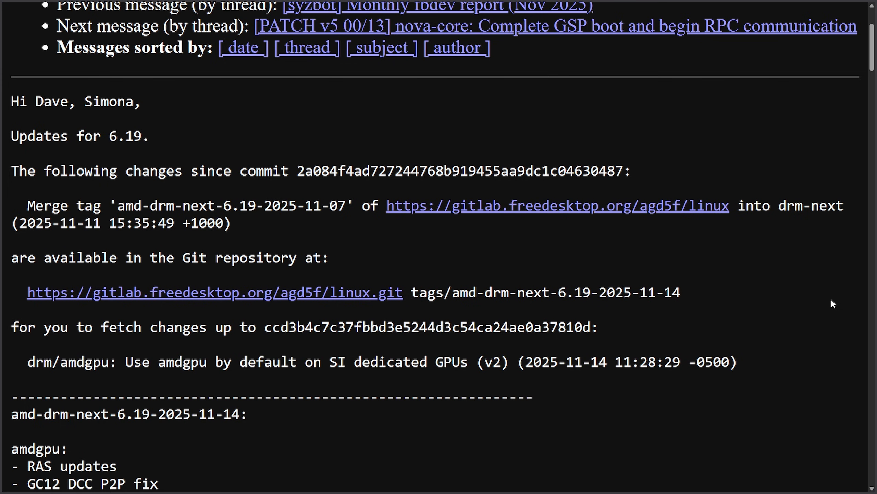
{"action": "mouse_move", "coordinate": [821, 304]}
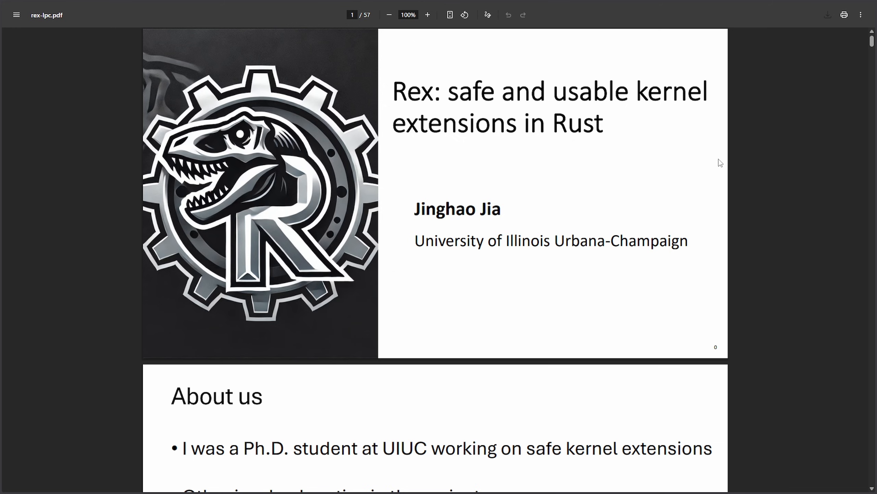
{"action": "mouse_move", "coordinate": [727, 163]}
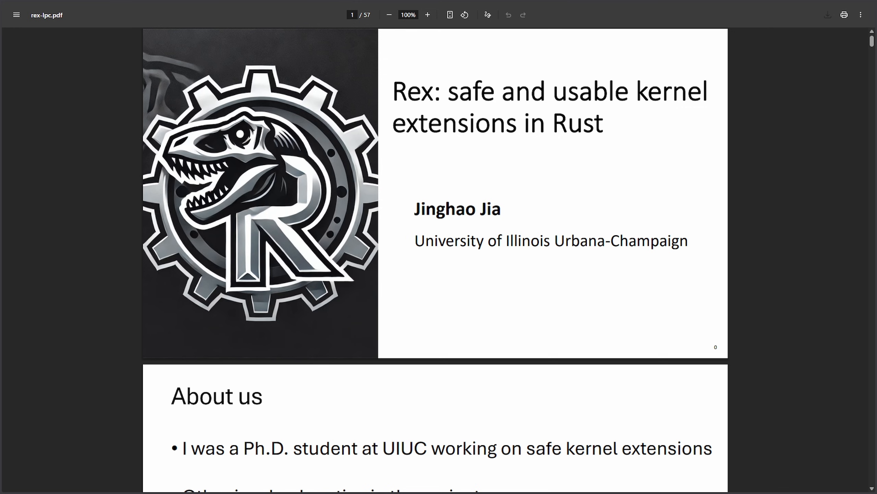
{"action": "scroll", "scroll_direction": "down", "scroll_amount": 3}
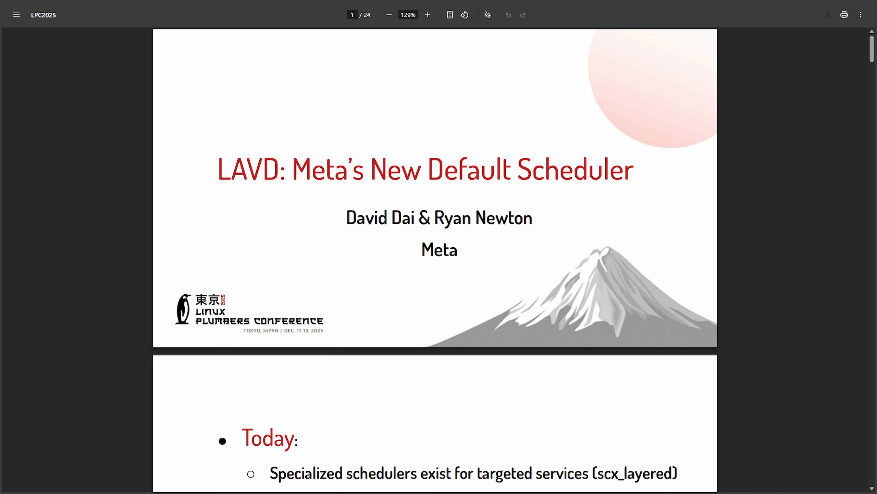
{"action": "scroll", "scroll_direction": "down", "scroll_amount": 3}
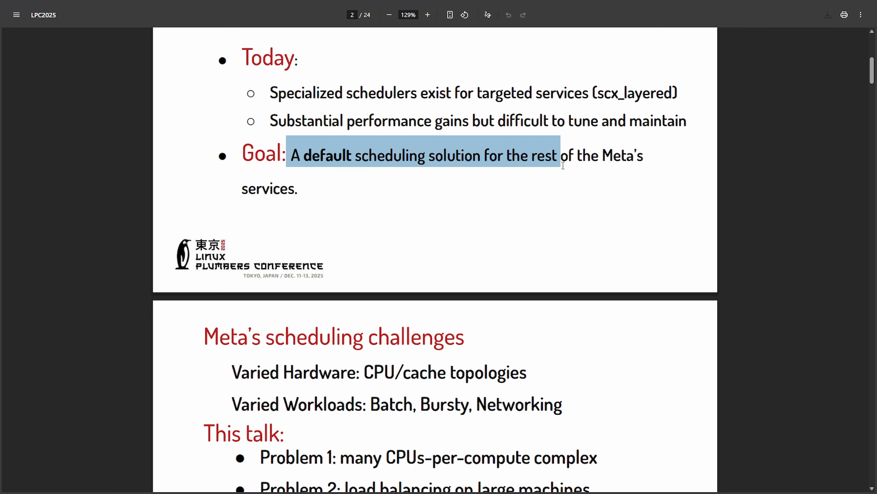
{"action": "scroll", "scroll_direction": "down", "scroll_amount": 3}
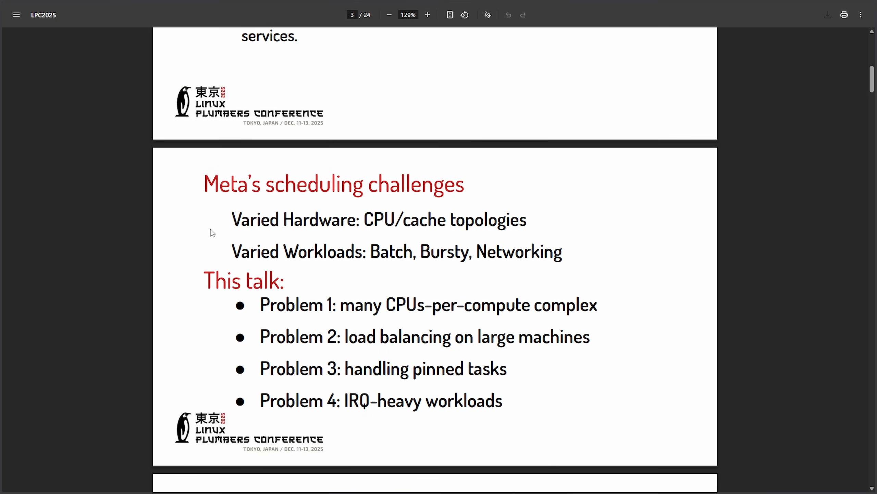
{"action": "mouse_move", "coordinate": [581, 232]}
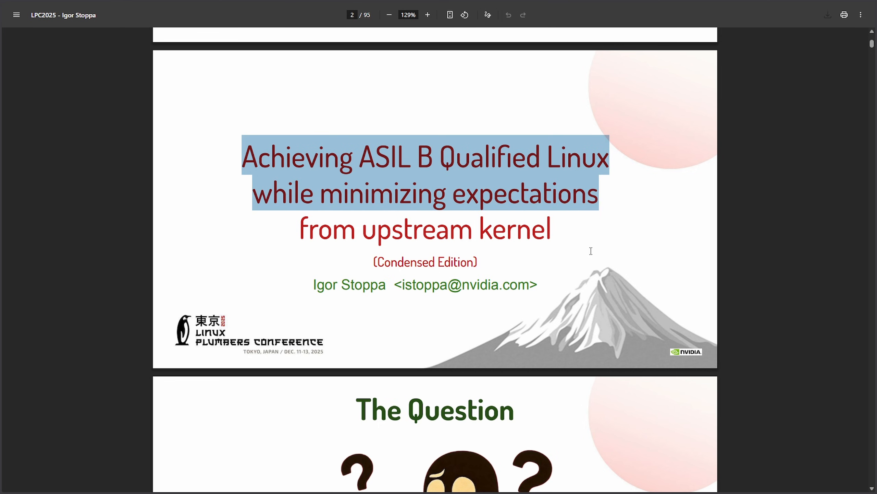
{"action": "scroll", "scroll_direction": "down", "scroll_amount": 3}
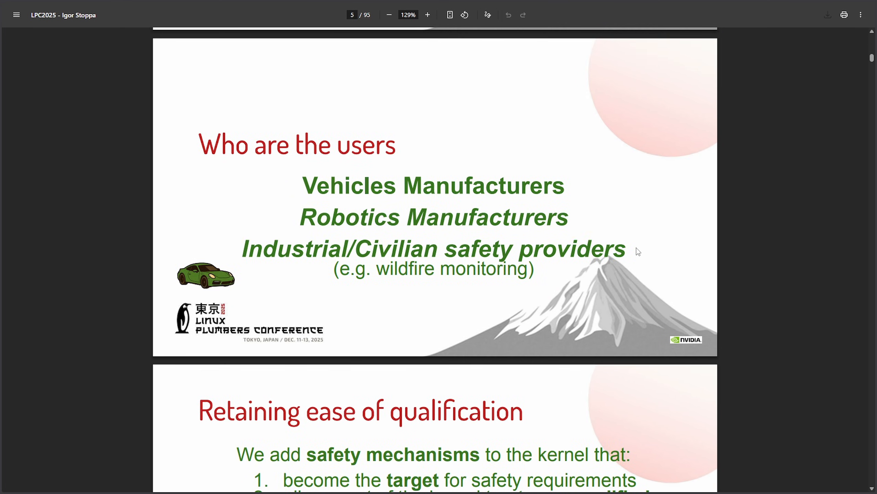
{"action": "mouse_move", "coordinate": [271, 214]}
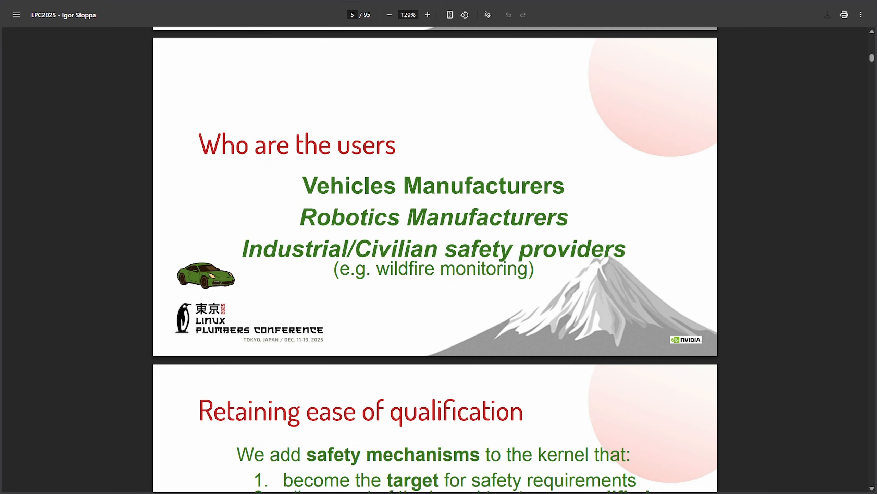
{"action": "mouse_move", "coordinate": [694, 306]}
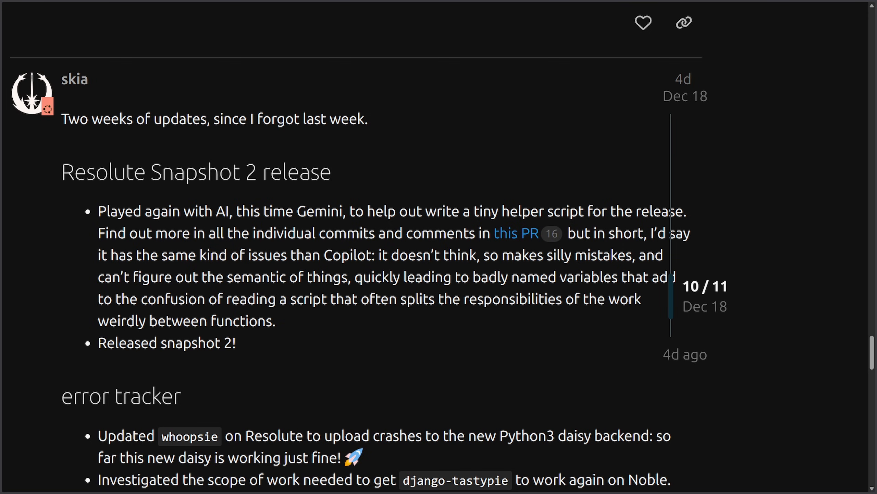
{"action": "mouse_move", "coordinate": [673, 340]}
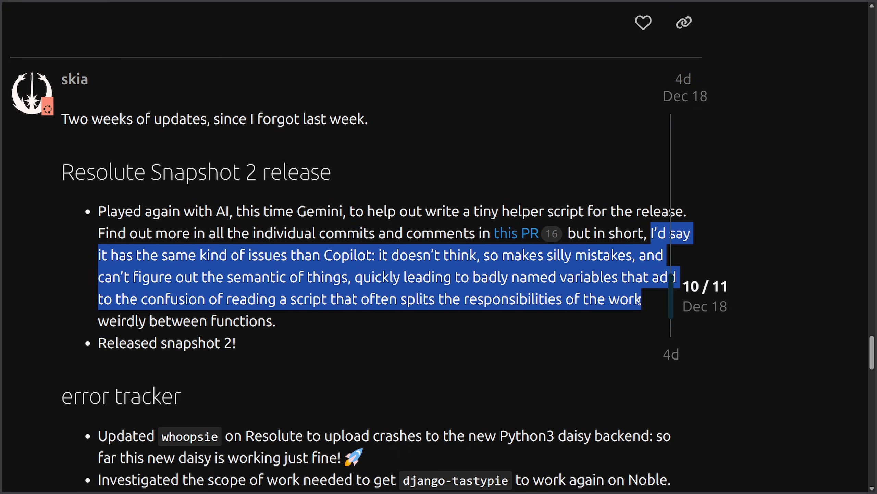
Step: Clear the Copilot comparison highlight, then highlight the Weston 15.0.0 alpha sentence about postponing the release
{"action": "left_click", "coordinate": [502, 334]}
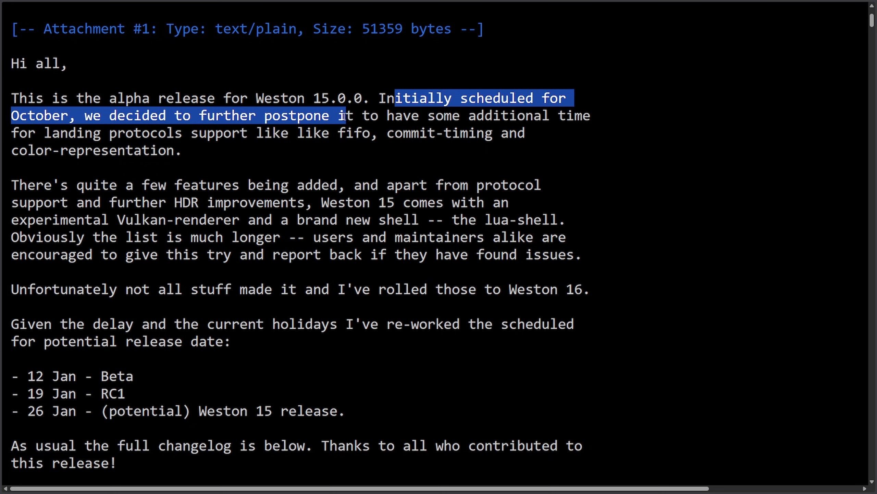
{"action": "left_click_drag", "start_coordinate": [340, 116], "coordinate": [186, 133]}
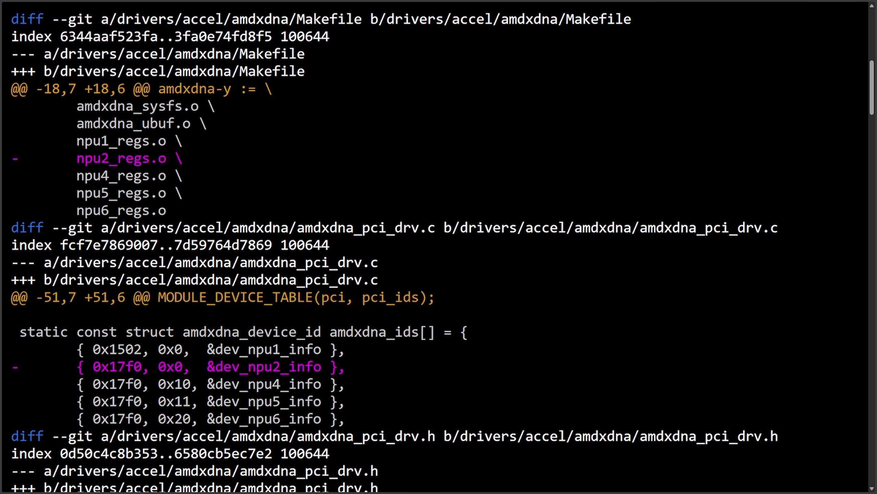
{"action": "mouse_move", "coordinate": [368, 375]}
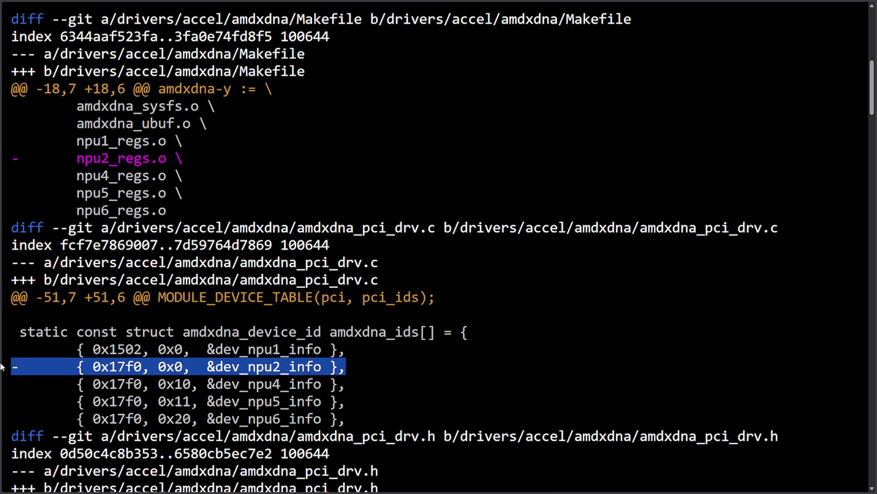
Step: Mark the removed npu2_regs.o line in the amdxdna patch and scroll to the deleted register defines
{"action": "left_click", "coordinate": [129, 157]}
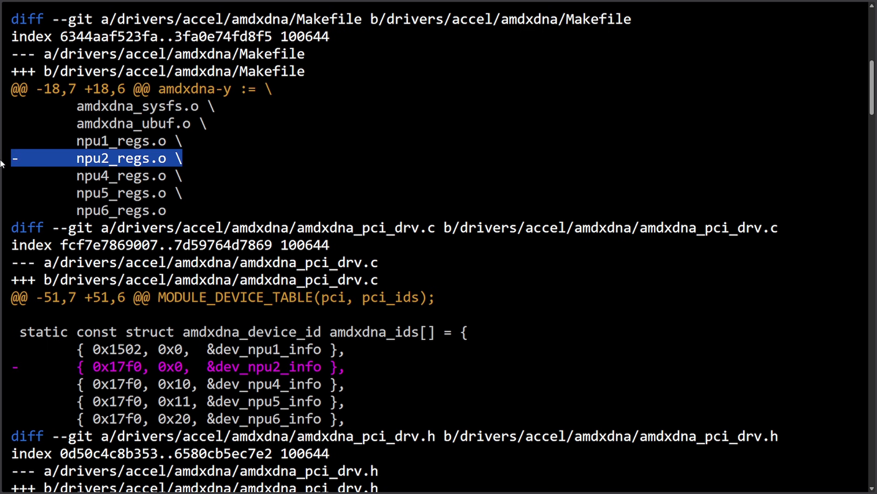
{"action": "mouse_move", "coordinate": [269, 169]}
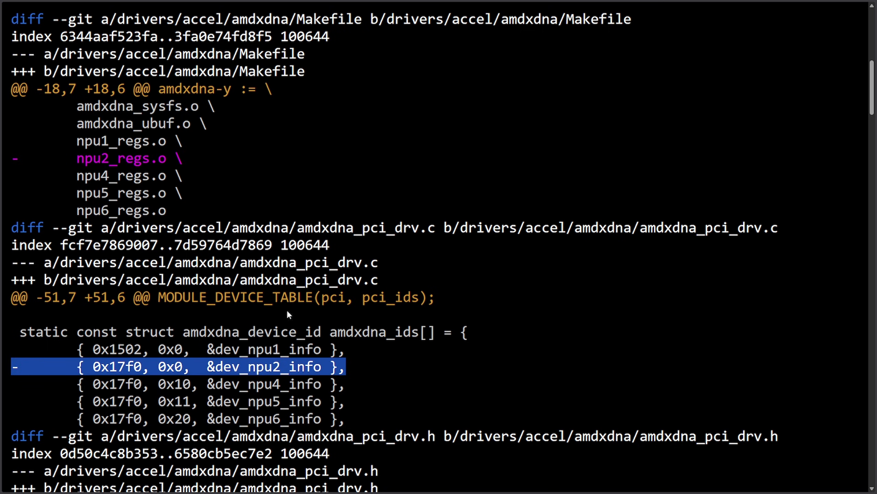
{"action": "scroll", "scroll_direction": "down", "scroll_amount": 3}
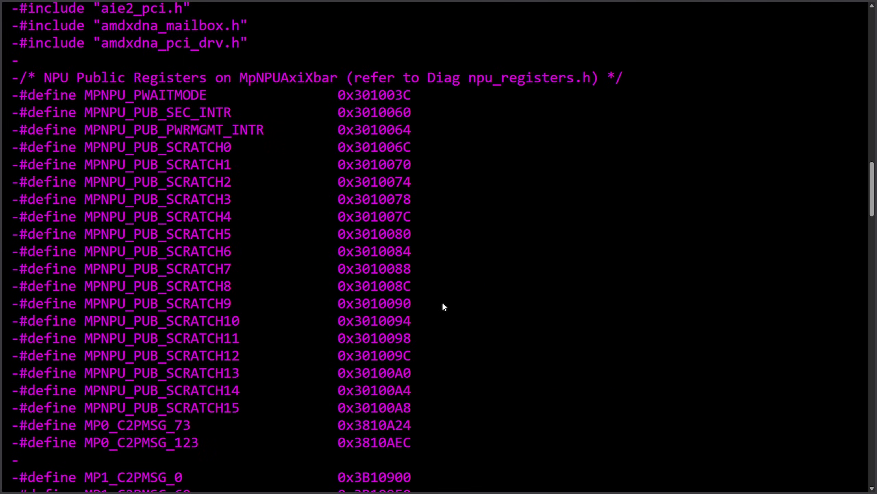
{"action": "scroll", "scroll_direction": "down", "scroll_amount": 3}
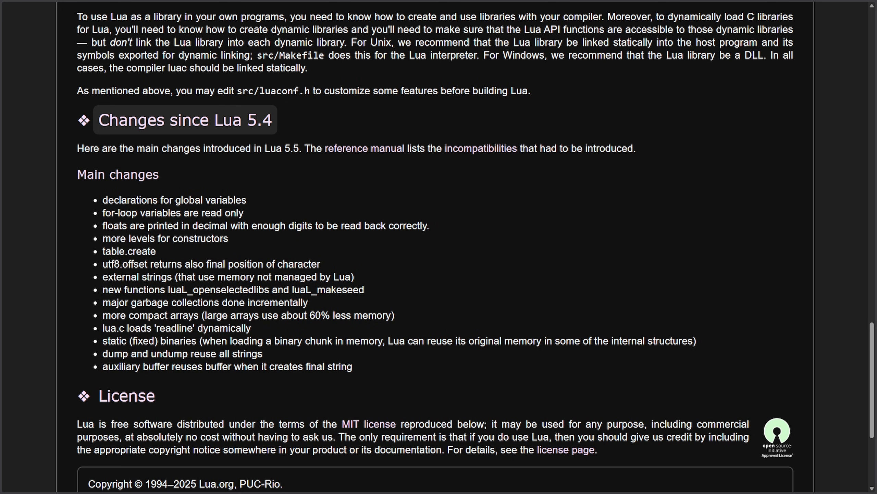
Step: Highlight the 'declarations for global variables' entry in the Lua 5.5 changes list
{"action": "double_click", "coordinate": [123, 200]}
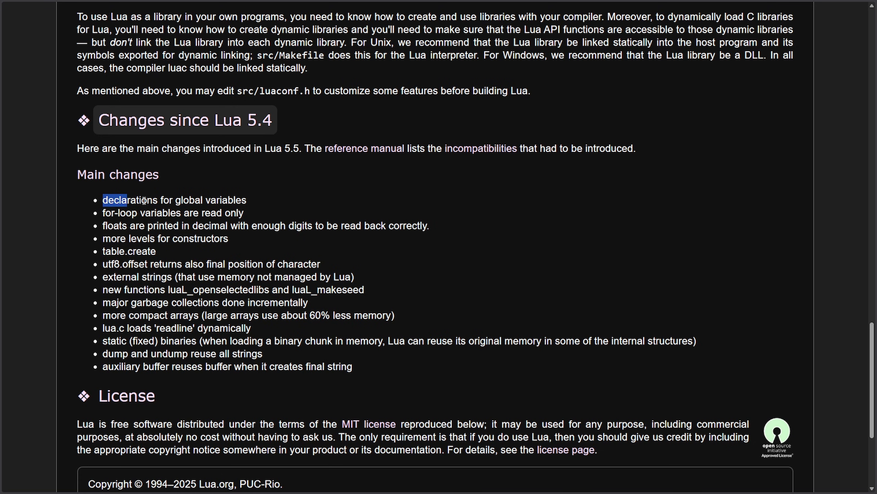
{"action": "mouse_move", "coordinate": [302, 215]}
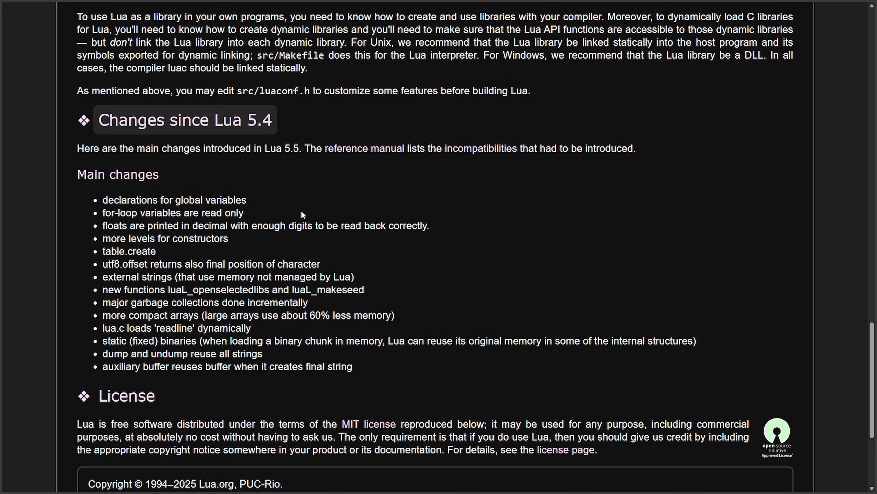
{"action": "mouse_move", "coordinate": [293, 242]}
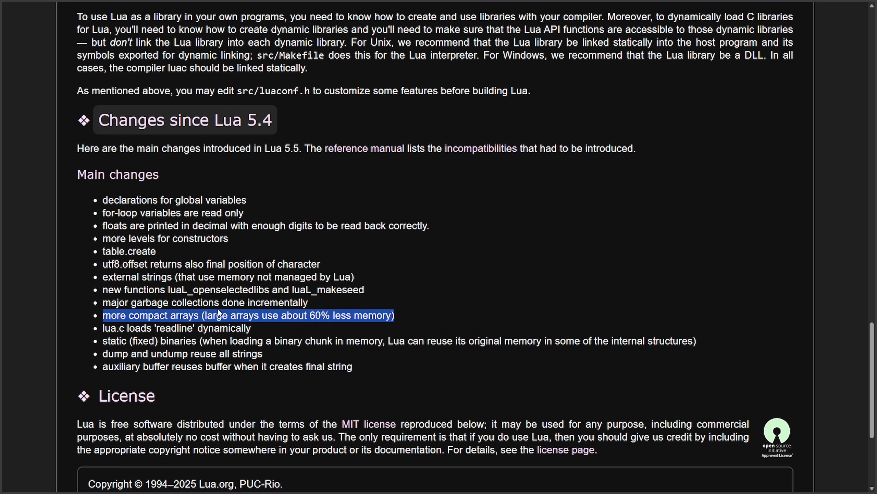
{"action": "mouse_move", "coordinate": [551, 313]}
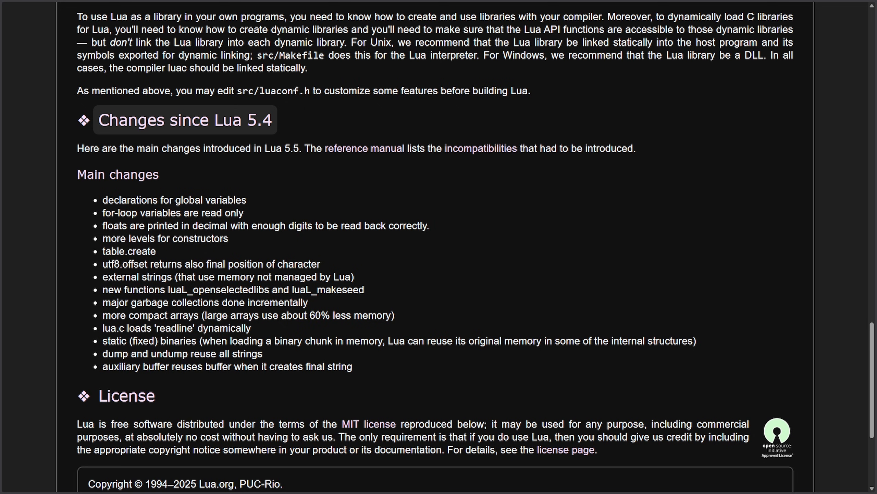
{"action": "mouse_move", "coordinate": [800, 236]}
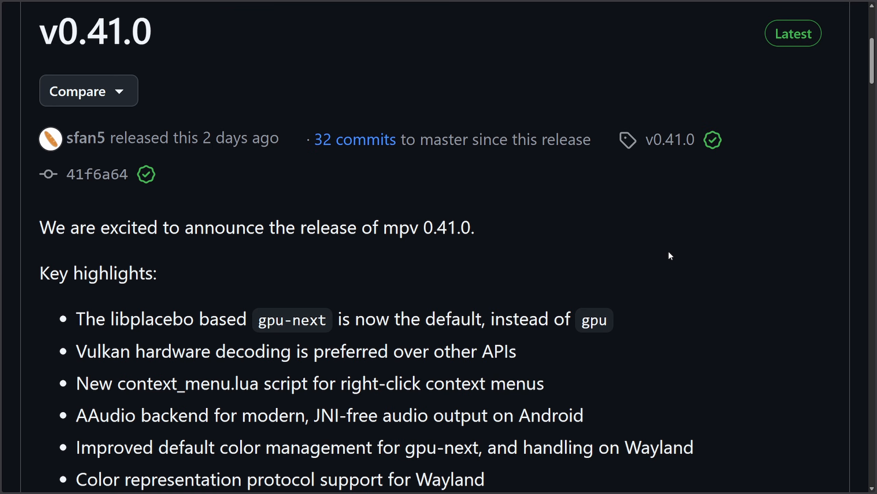
{"action": "mouse_move", "coordinate": [275, 263]}
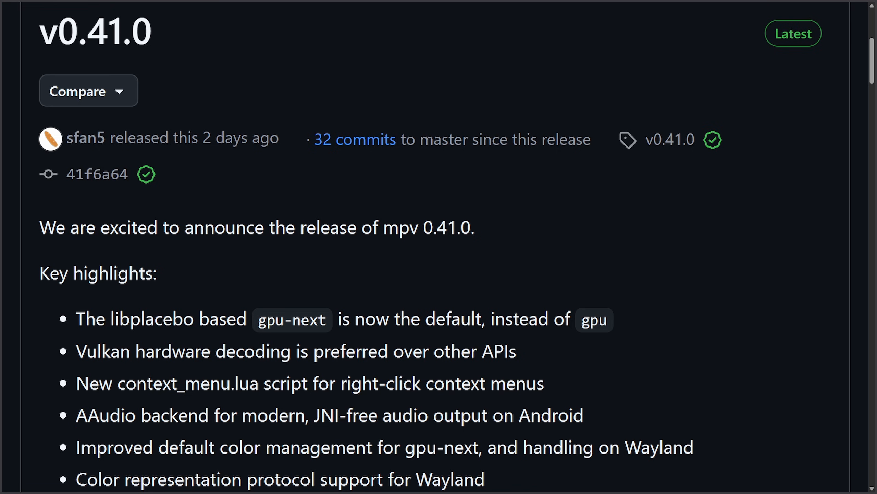
{"action": "mouse_move", "coordinate": [745, 249]}
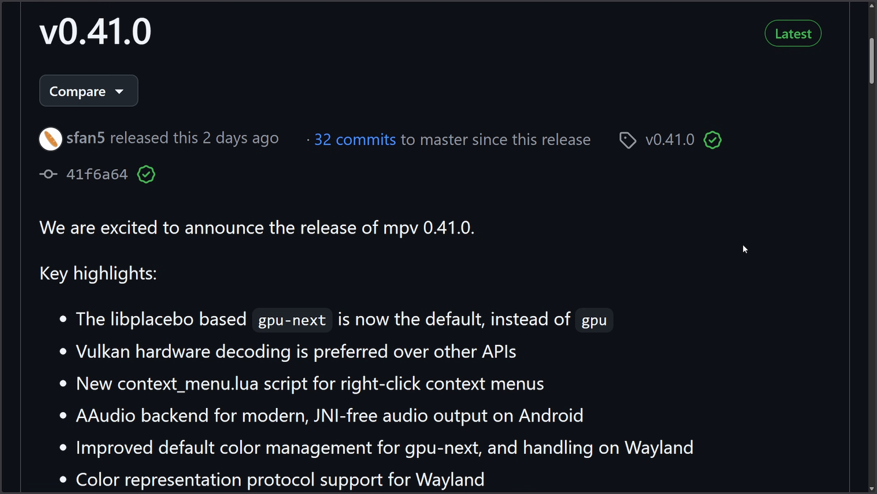
Step: Scroll the mpv 0.41.0 highlights, clear the ambient light item highlight and switch to the mpv.io homepage
{"action": "scroll", "scroll_direction": "down", "scroll_amount": 3}
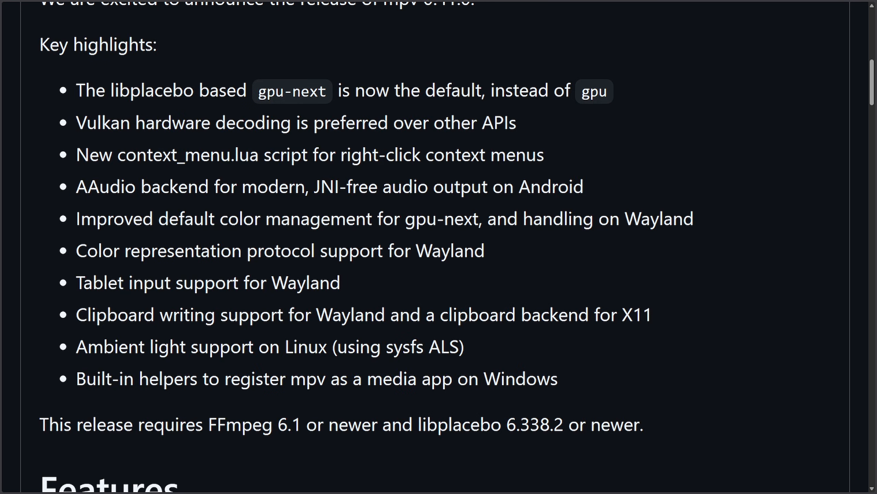
{"action": "mouse_move", "coordinate": [824, 385]}
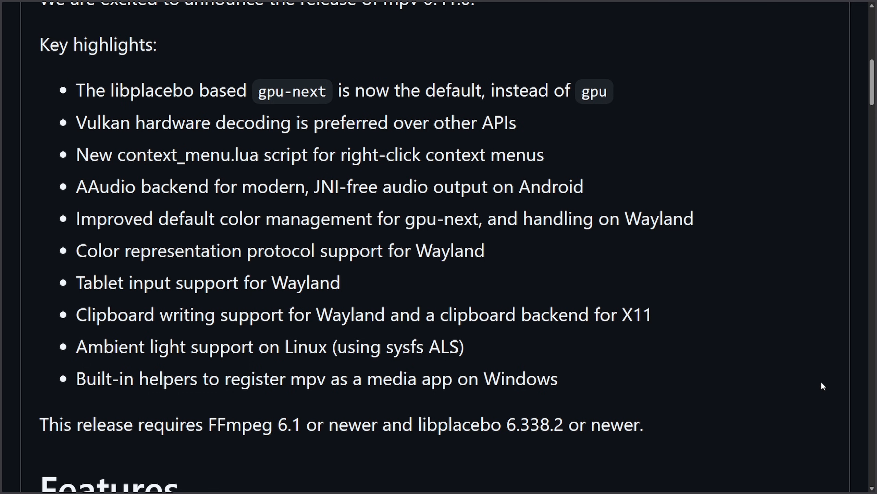
{"action": "mouse_move", "coordinate": [412, 447]}
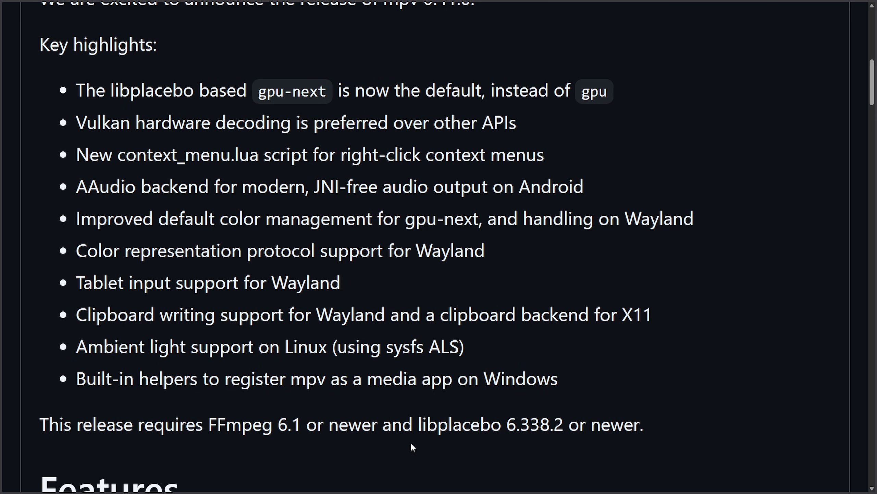
{"action": "mouse_move", "coordinate": [663, 428]}
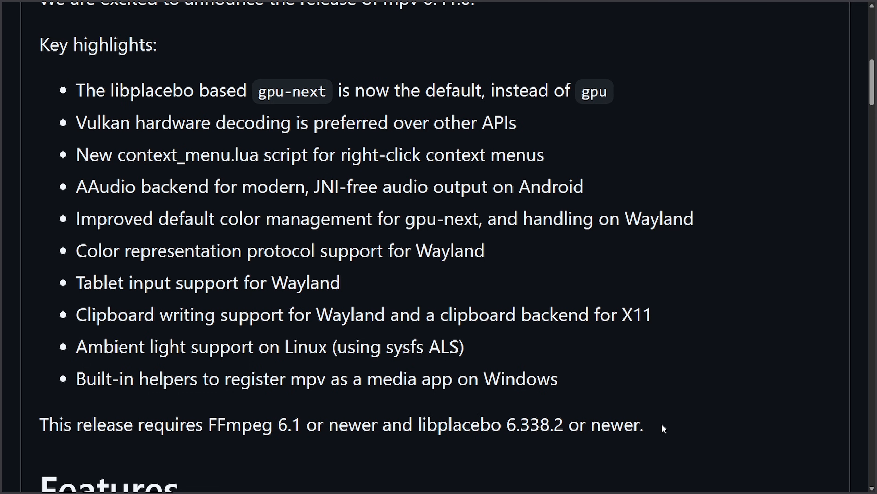
{"action": "mouse_move", "coordinate": [713, 404]}
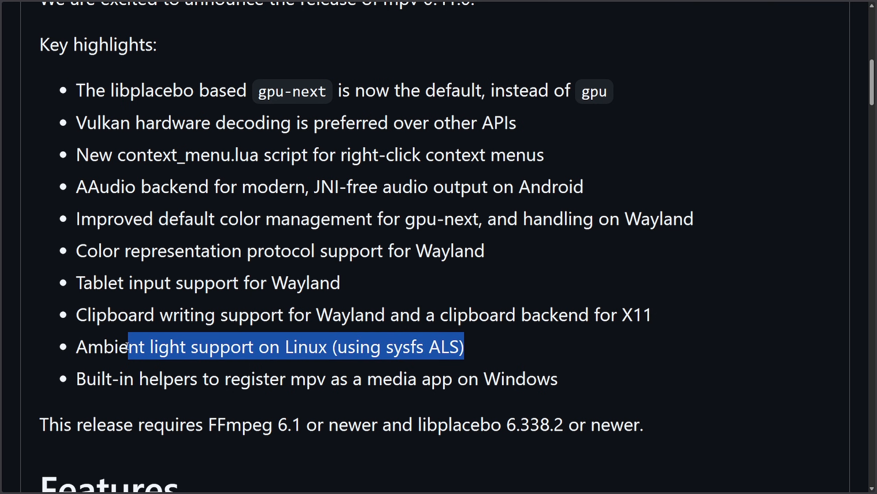
{"action": "left_click", "coordinate": [562, 357]}
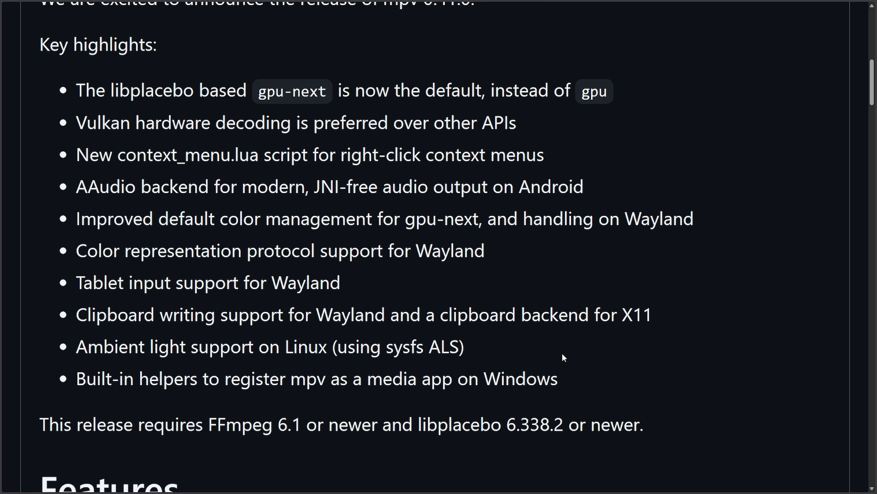
{"action": "mouse_move", "coordinate": [447, 287]}
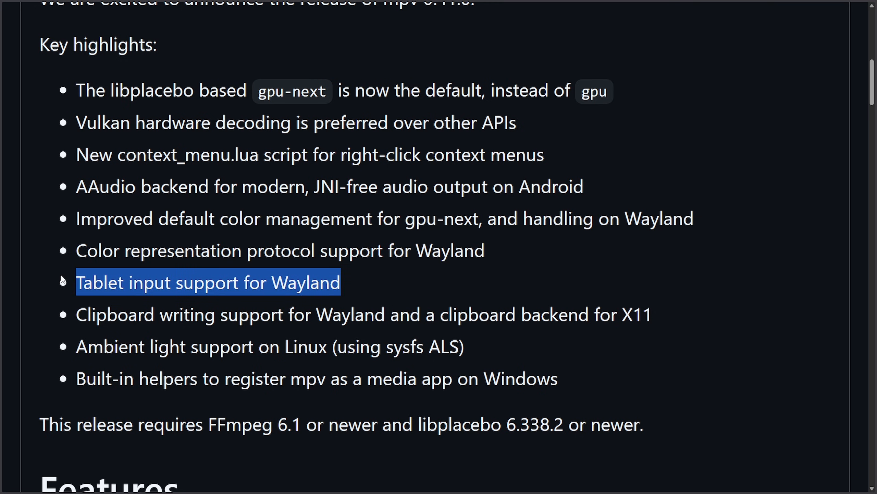
{"action": "left_click", "coordinate": [474, 250]}
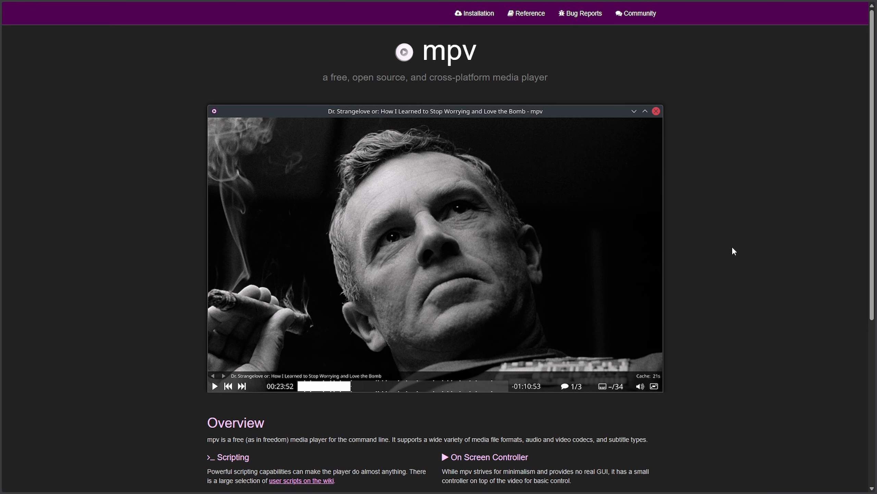
{"action": "mouse_move", "coordinate": [728, 250]}
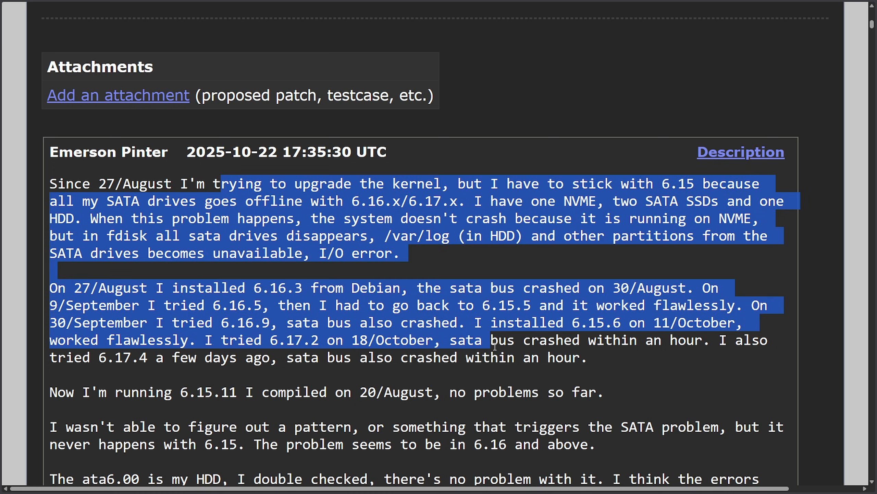
Step: Clear the highlight on the SATA drives offline bug text and scroll down its description
{"action": "left_click", "coordinate": [492, 340]}
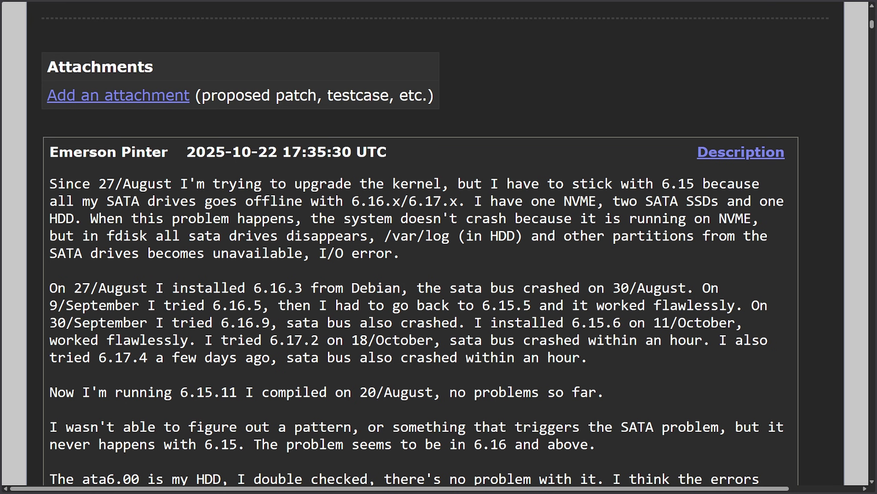
{"action": "scroll", "scroll_direction": "down", "scroll_amount": 3}
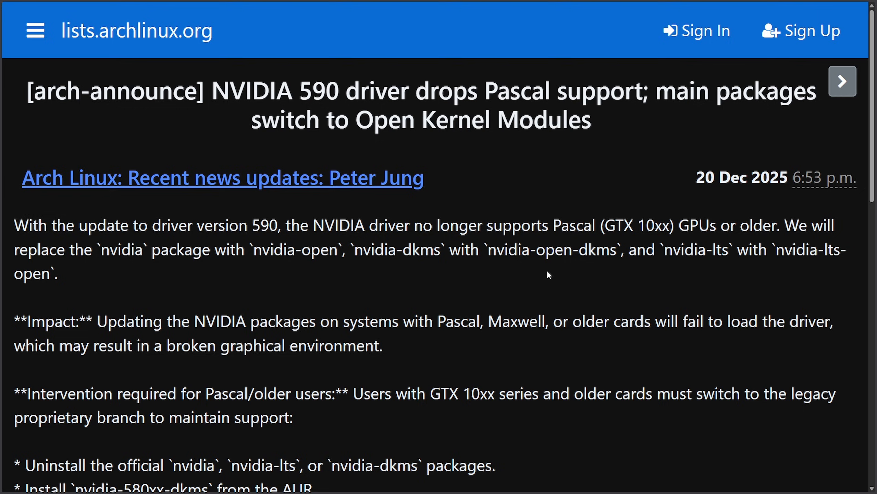
{"action": "mouse_move", "coordinate": [553, 253]}
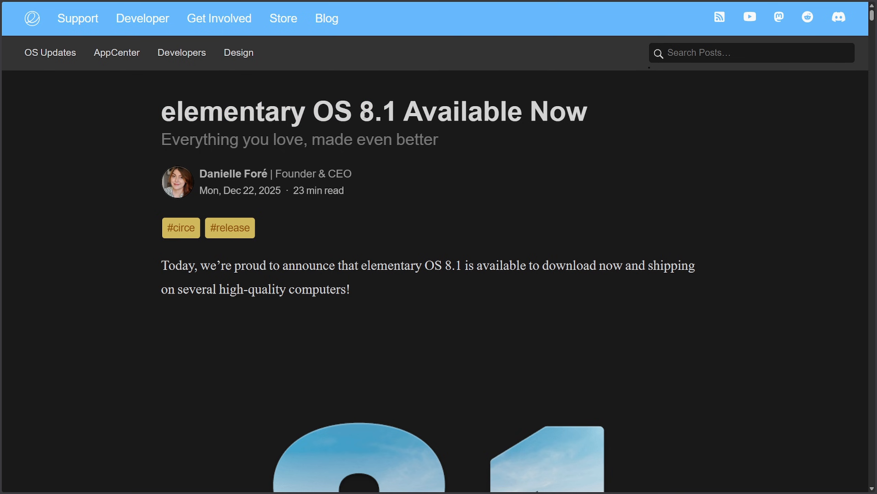
{"action": "mouse_move", "coordinate": [699, 161]}
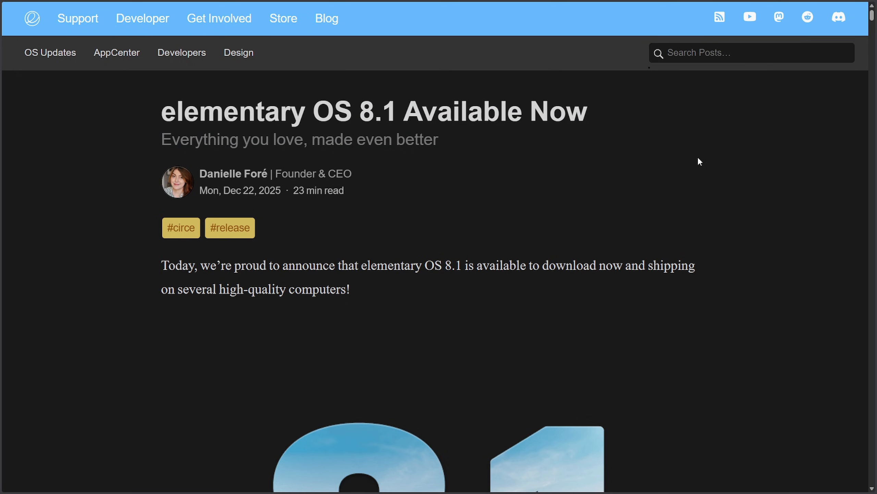
Step: Scroll down through the elementary OS 8.1 announcement's what's-new overview, then back up slightly
{"action": "scroll", "scroll_direction": "down", "scroll_amount": 3}
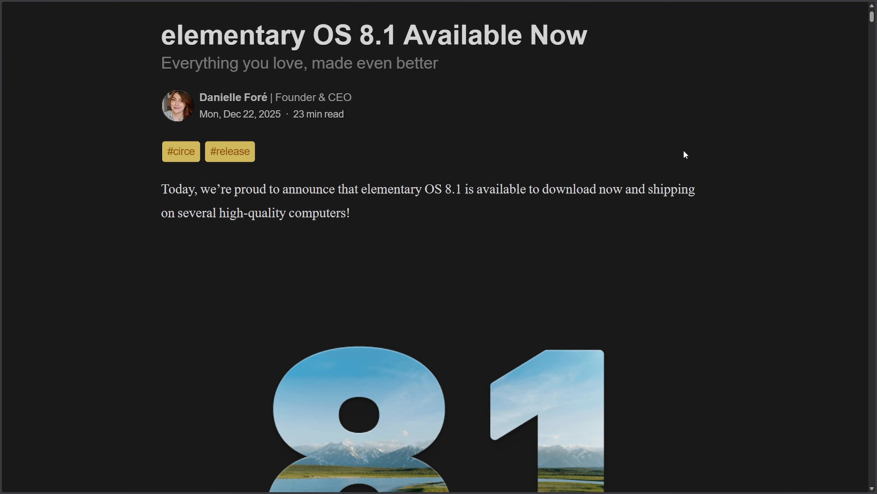
{"action": "scroll", "scroll_direction": "down", "scroll_amount": 3}
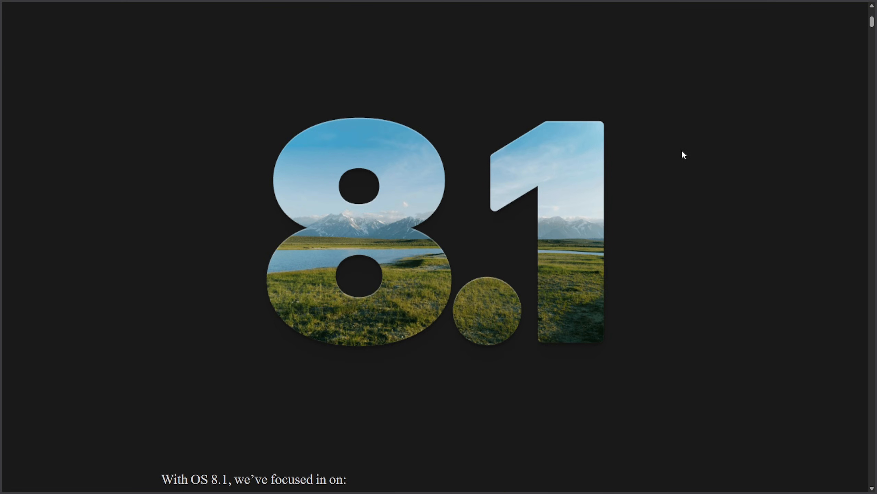
{"action": "scroll", "scroll_direction": "down", "scroll_amount": 3}
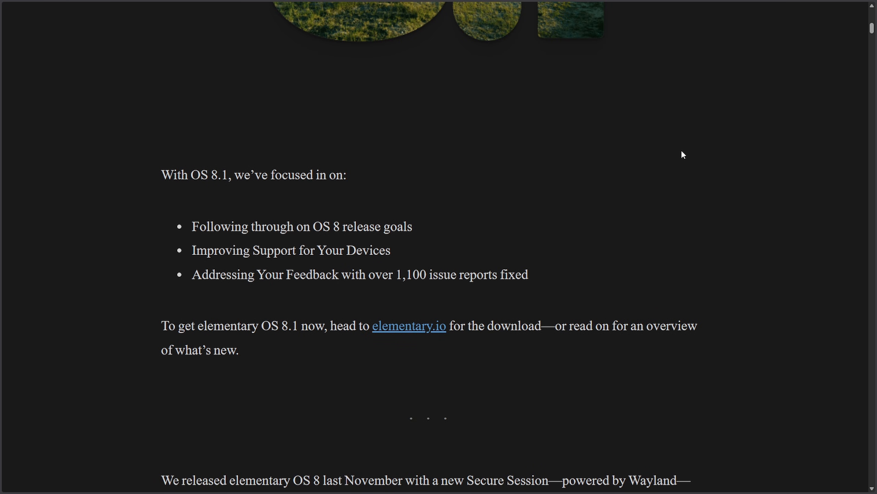
{"action": "scroll", "scroll_direction": "down", "scroll_amount": 3}
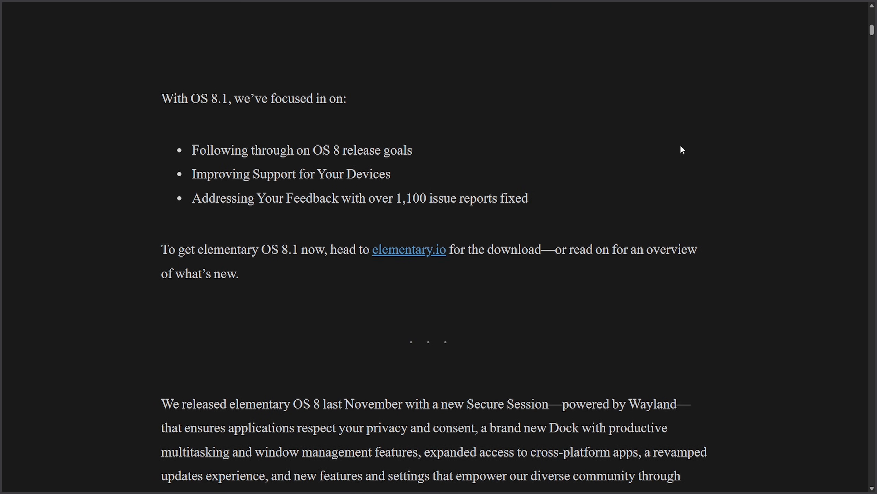
{"action": "mouse_move", "coordinate": [159, 101]}
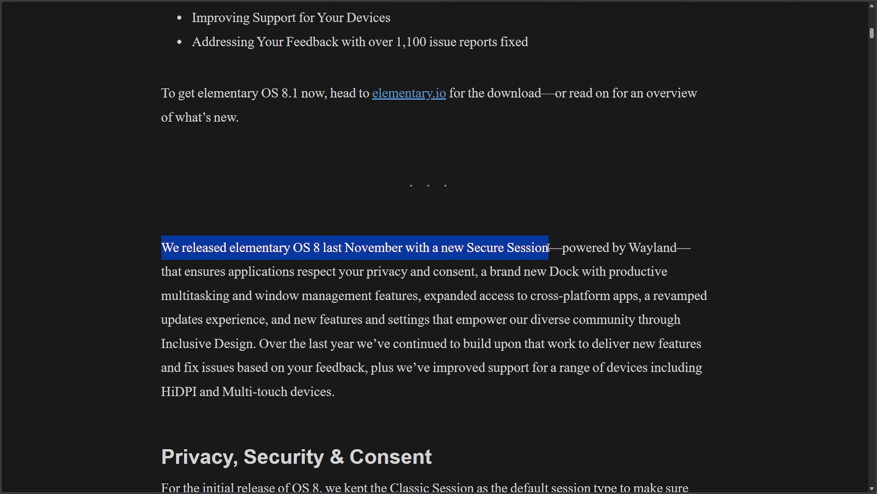
{"action": "scroll", "scroll_direction": "up", "scroll_amount": 3}
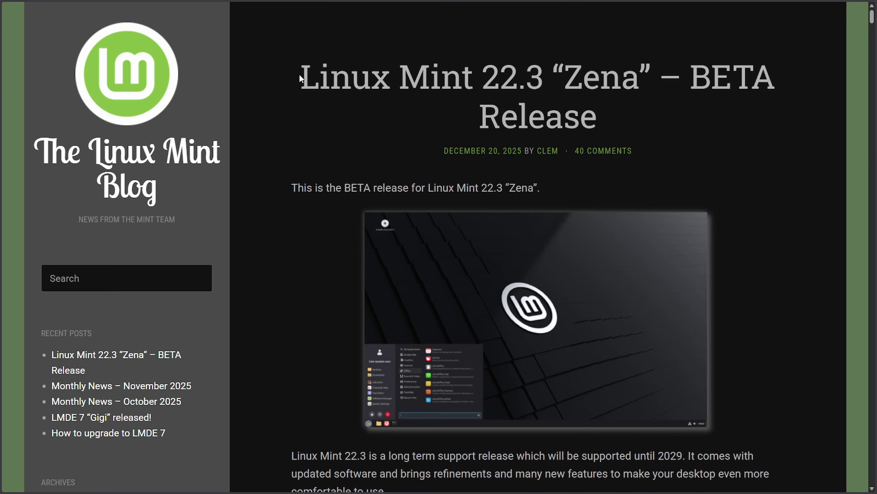
{"action": "mouse_move", "coordinate": [665, 116]}
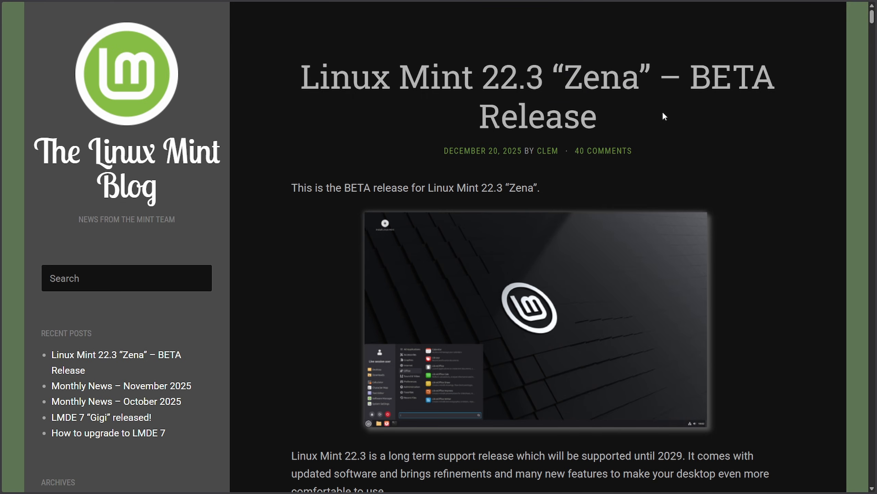
Step: Scroll back and forth through the Linux Mint 22.3 'Zena' BETA release post
{"action": "scroll", "scroll_direction": "down", "scroll_amount": 3}
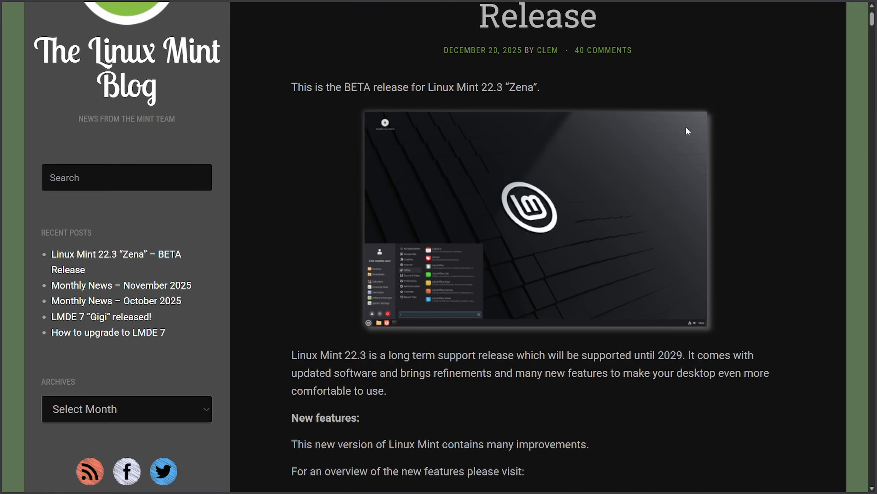
{"action": "scroll", "scroll_direction": "down", "scroll_amount": 3}
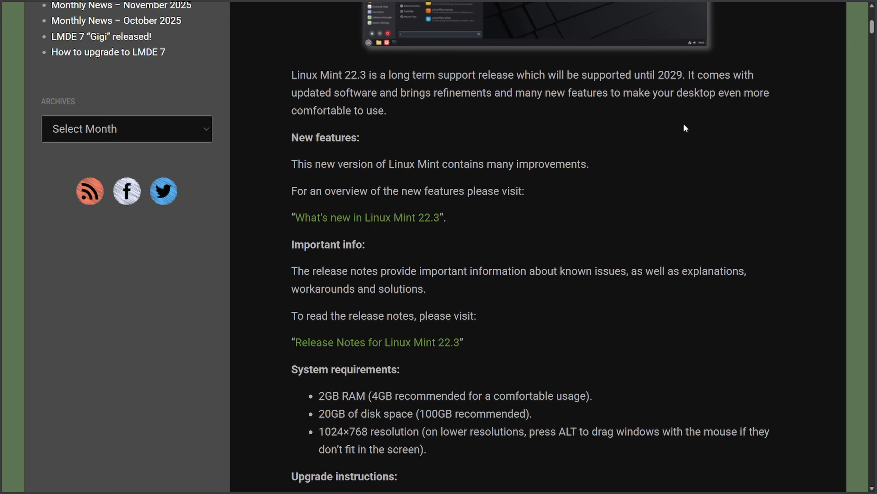
{"action": "mouse_move", "coordinate": [683, 134]}
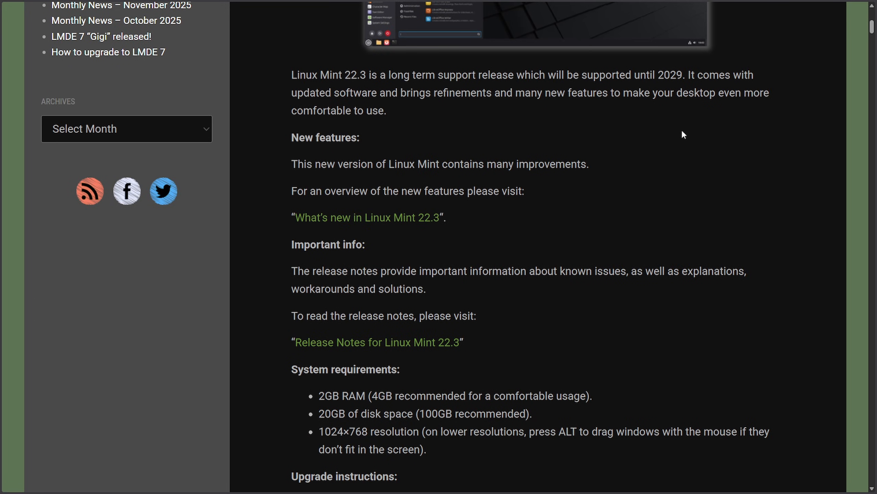
{"action": "mouse_move", "coordinate": [517, 163]}
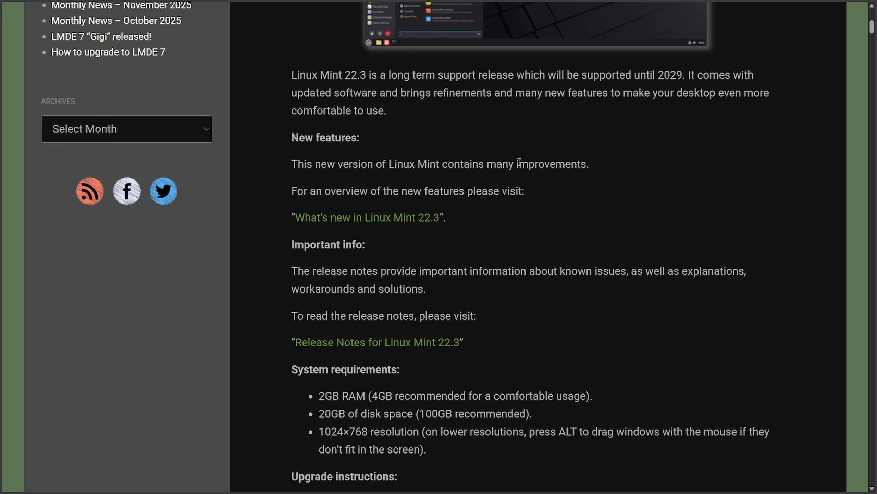
{"action": "mouse_move", "coordinate": [571, 203]}
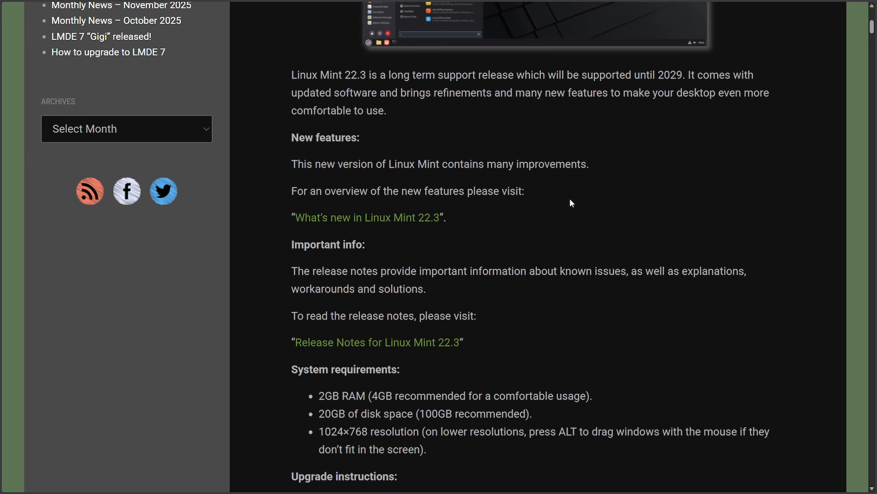
{"action": "scroll", "scroll_direction": "up", "scroll_amount": 3}
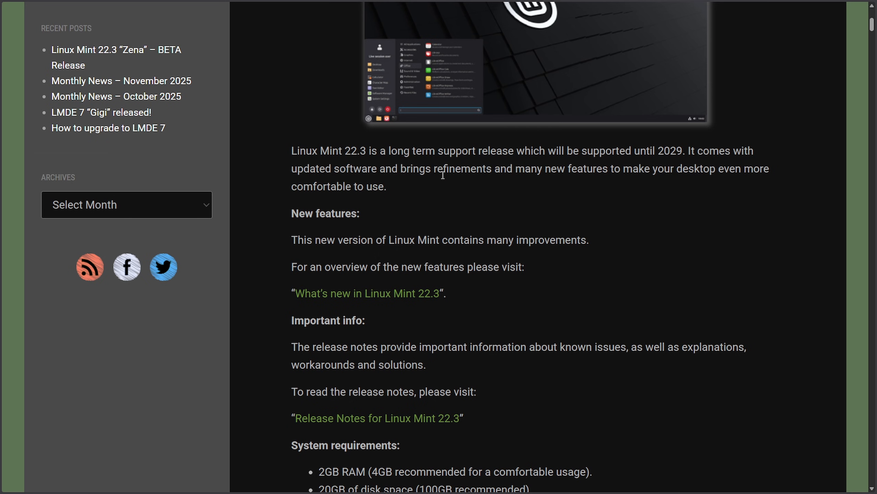
{"action": "mouse_move", "coordinate": [462, 205]}
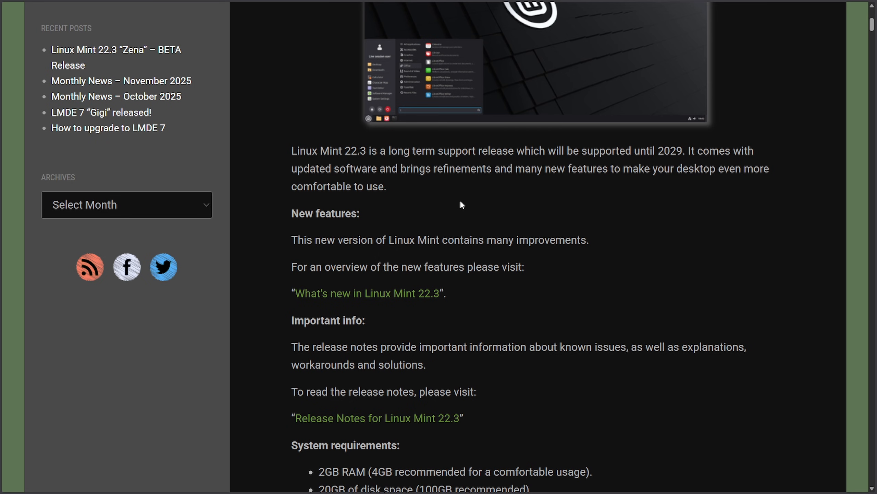
{"action": "scroll", "scroll_direction": "down", "scroll_amount": 3}
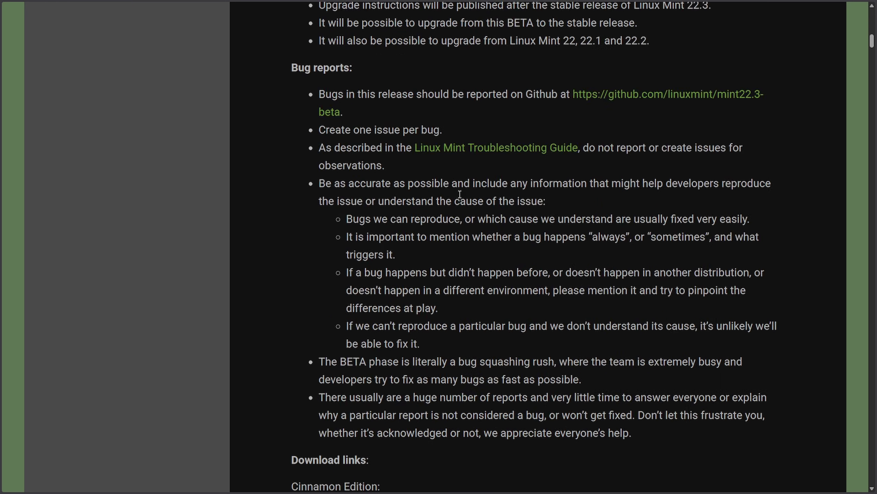
{"action": "scroll", "scroll_direction": "up", "scroll_amount": 3}
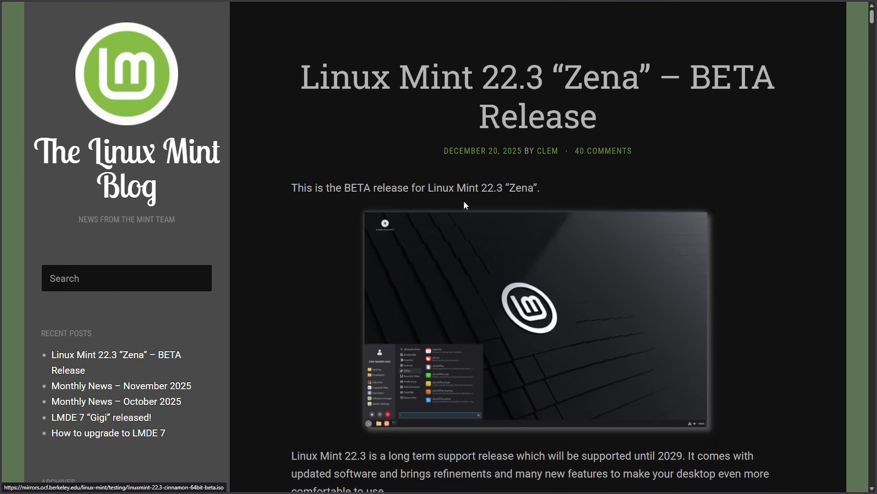
{"action": "mouse_move", "coordinate": [391, 184]}
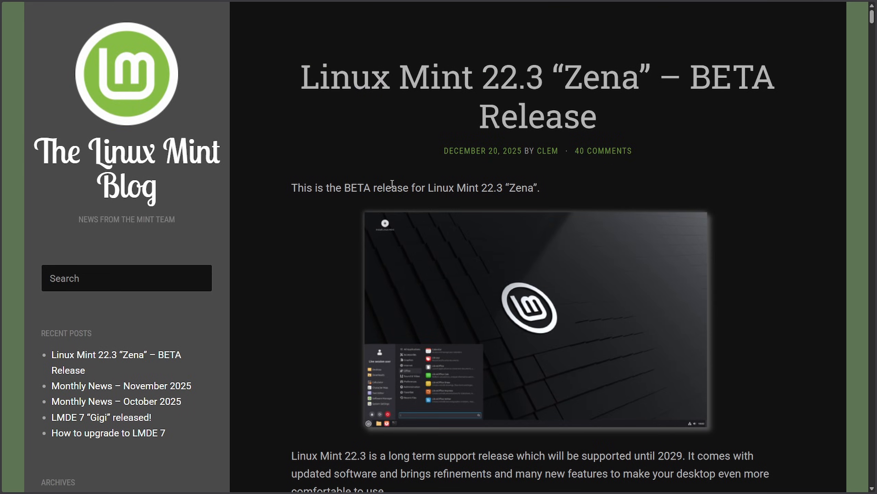
{"action": "scroll", "scroll_direction": "down", "scroll_amount": 3}
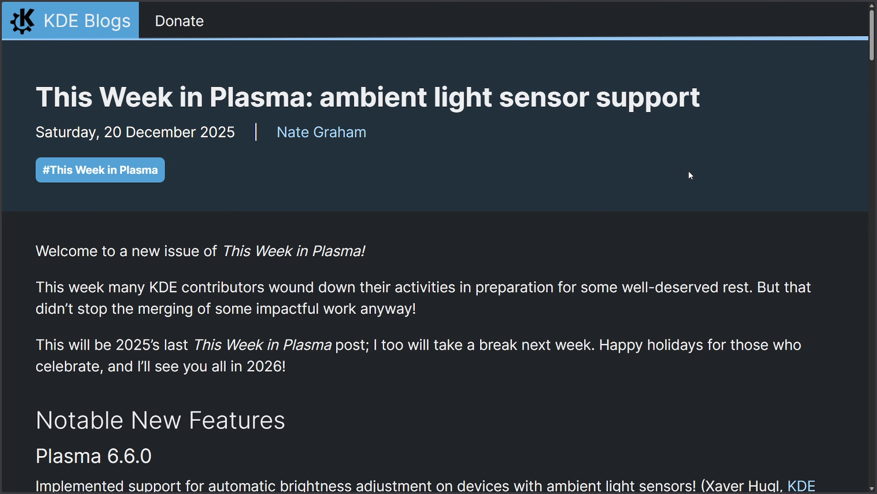
Step: Scroll This Week in Plasma from ambient-light brightness to the HDR Windows games workaround, briefly selecting that sentence
{"action": "scroll", "scroll_direction": "down", "scroll_amount": 3}
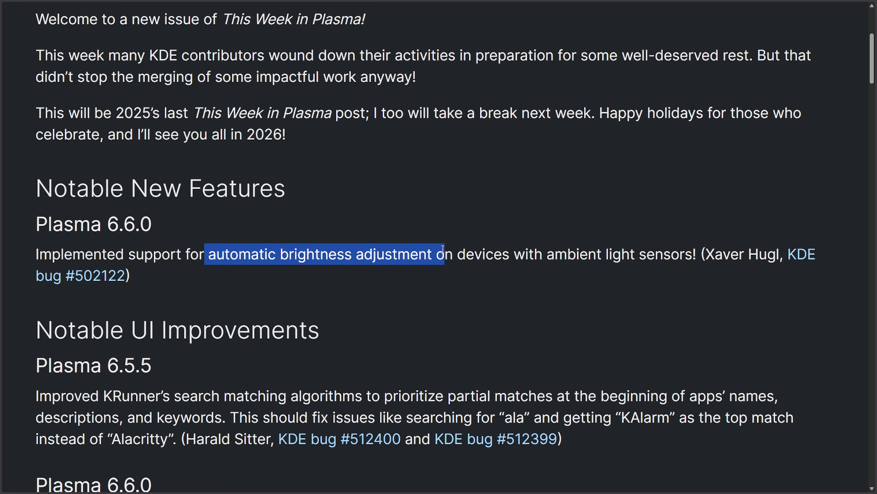
{"action": "left_click", "coordinate": [691, 281]}
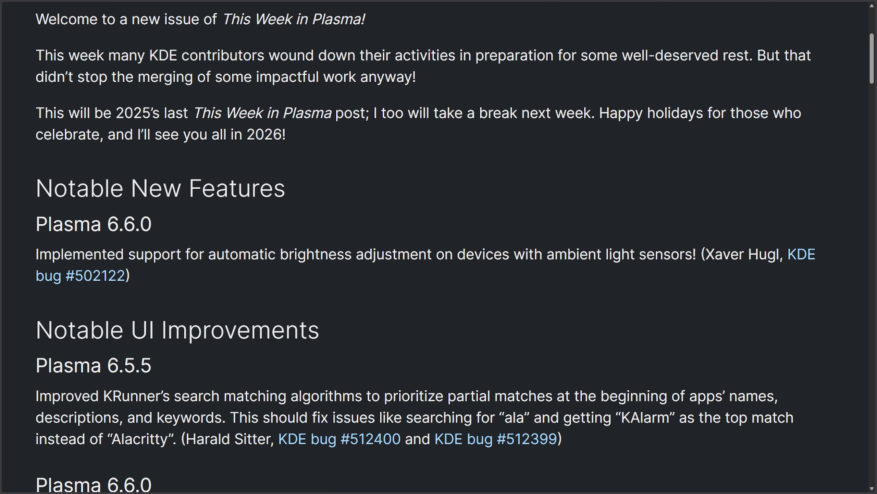
{"action": "scroll", "scroll_direction": "down", "scroll_amount": 3}
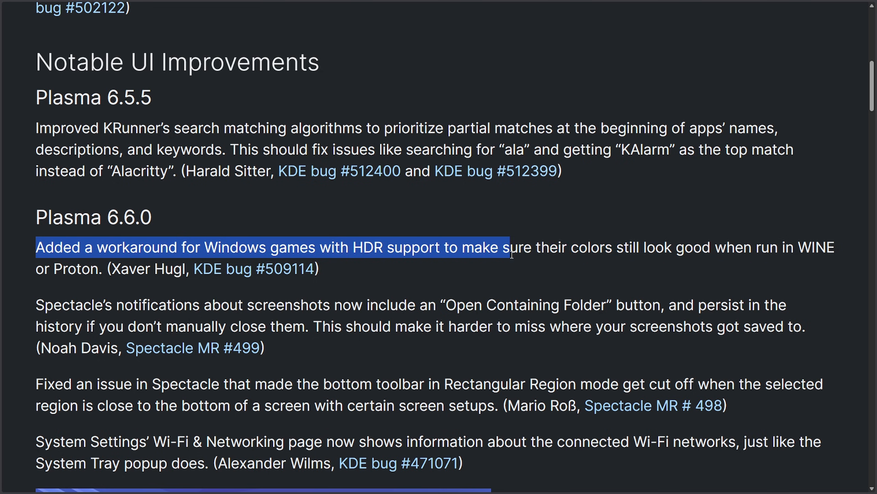
{"action": "left_click", "coordinate": [509, 252]}
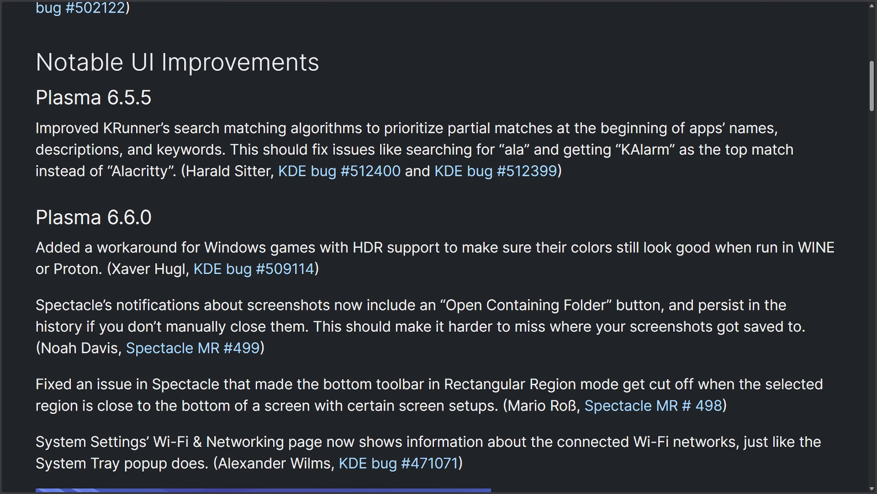
{"action": "left_click", "coordinate": [439, 247]}
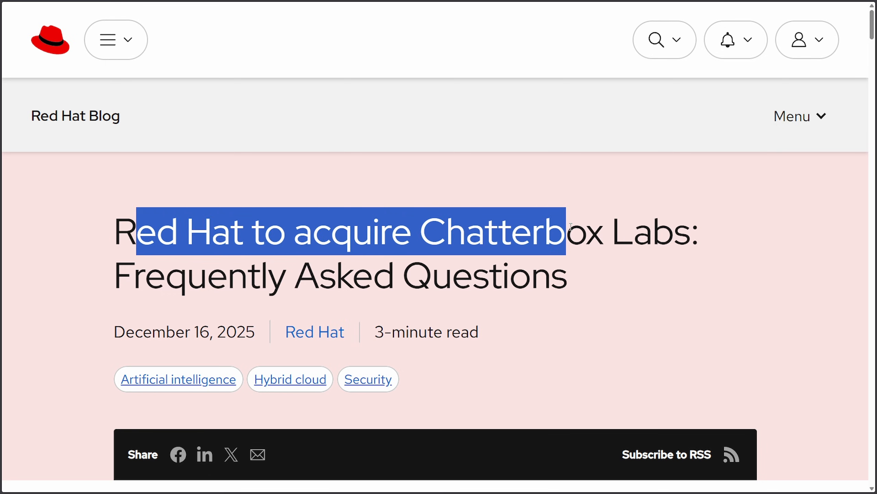
Step: Deselect the Chatterbox Labs FAQ title and scroll to The Announcement and Strategic Rationale sections
{"action": "left_click", "coordinate": [568, 227]}
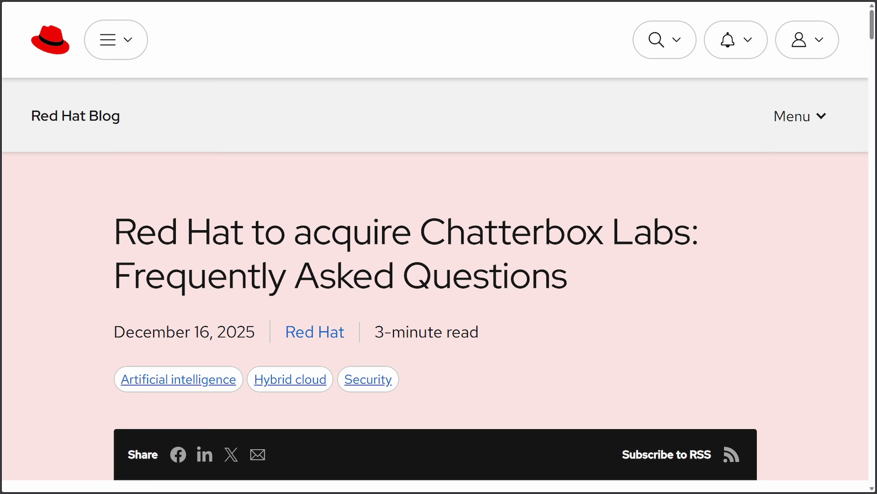
{"action": "scroll", "scroll_direction": "down", "scroll_amount": 3}
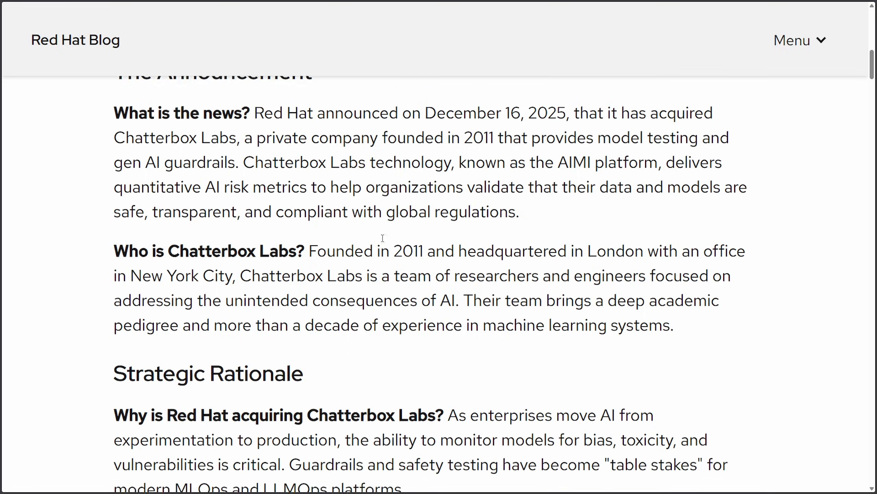
{"action": "scroll", "scroll_direction": "down", "scroll_amount": 3}
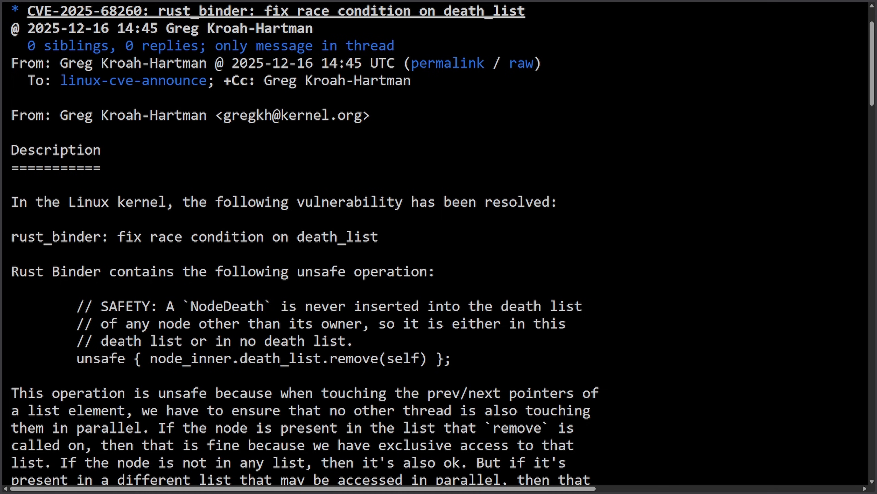
Step: Scroll the CVE-2025-68260 rust_binder advisory down to the Node::release crash log and back up
{"action": "scroll", "scroll_direction": "down", "scroll_amount": 3}
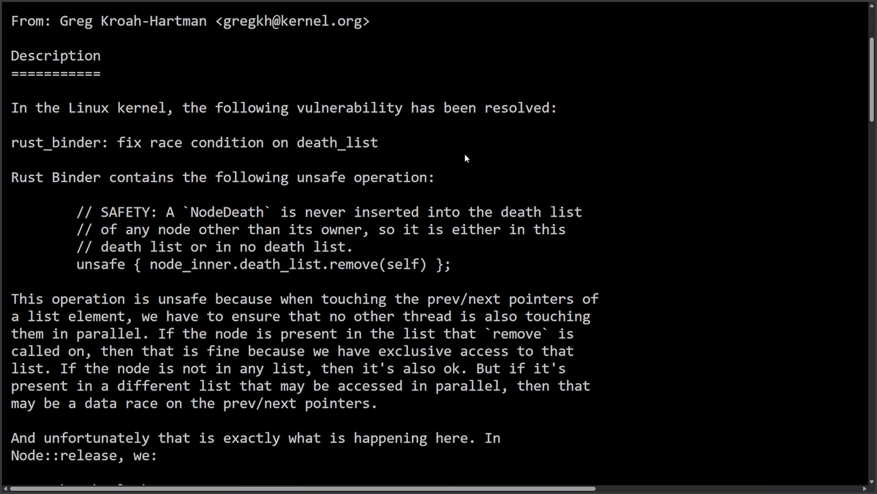
{"action": "scroll", "scroll_direction": "down", "scroll_amount": 3}
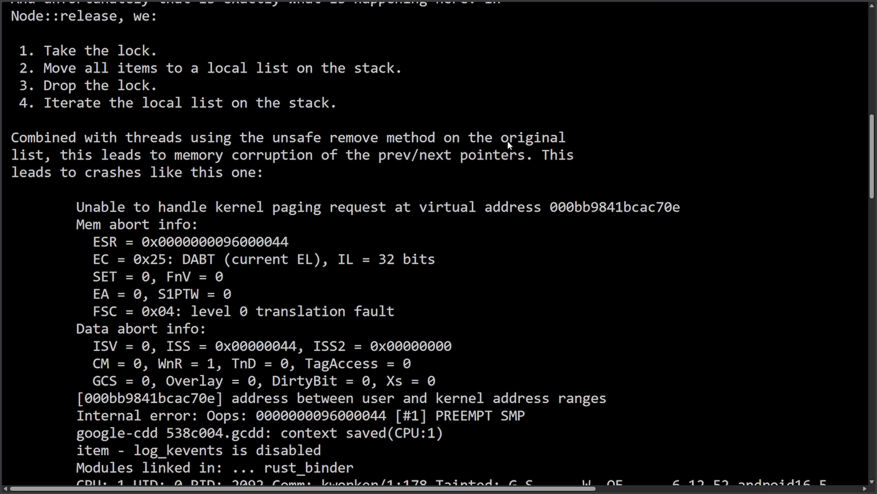
{"action": "scroll", "scroll_direction": "up", "scroll_amount": 3}
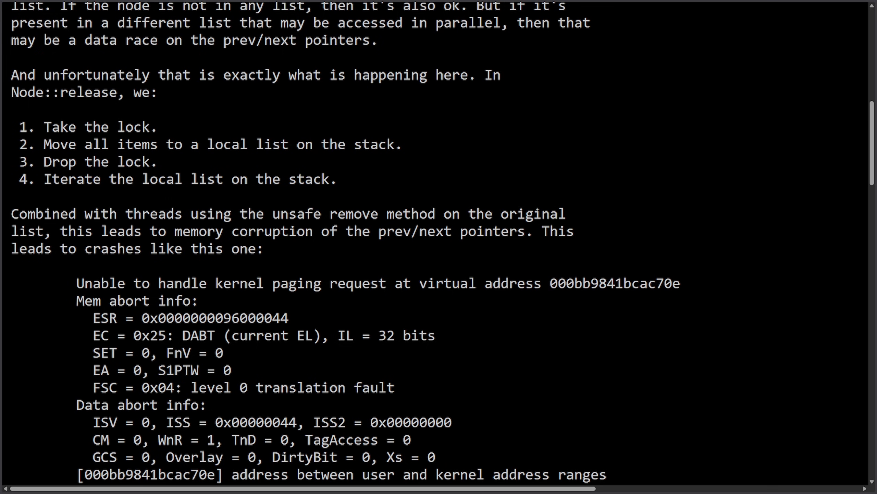
{"action": "scroll", "scroll_direction": "up", "scroll_amount": 3}
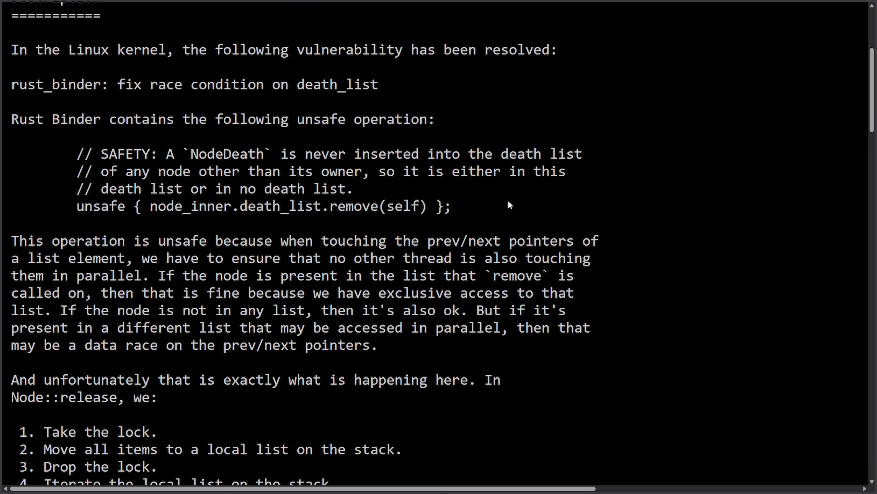
{"action": "mouse_move", "coordinate": [382, 232]}
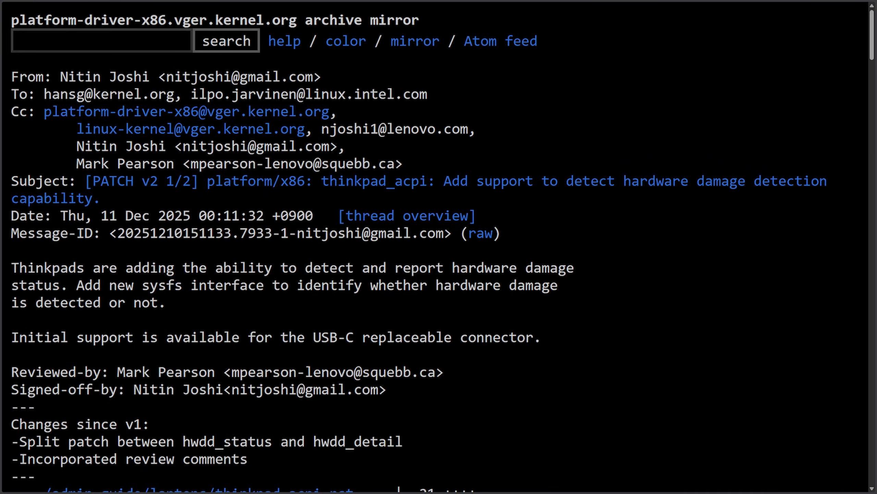
{"action": "mouse_move", "coordinate": [843, 229]}
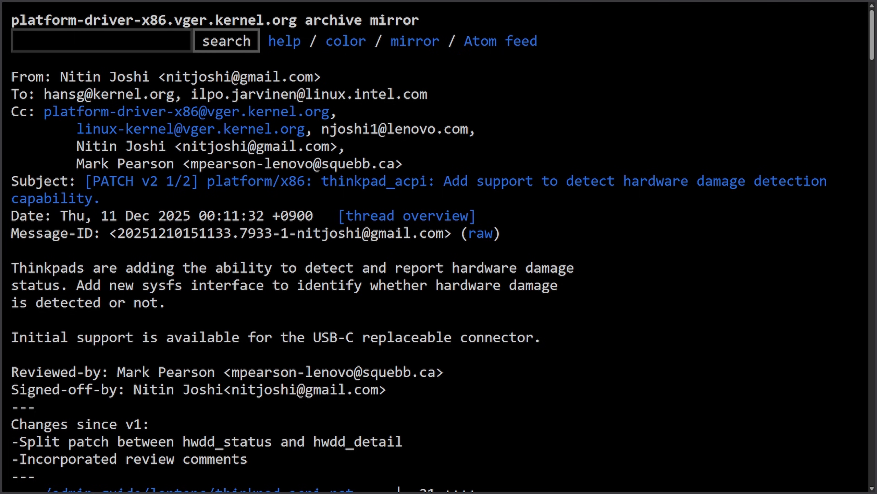
{"action": "mouse_move", "coordinate": [819, 337]}
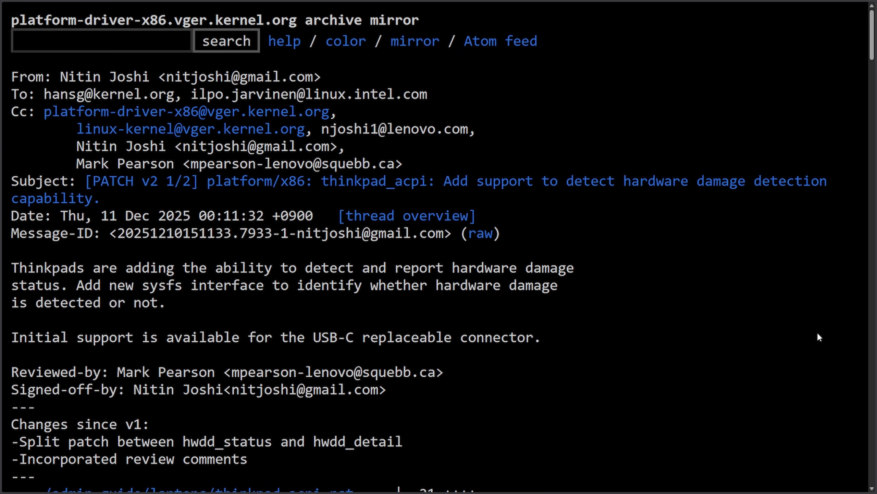
{"action": "mouse_move", "coordinate": [14, 281]}
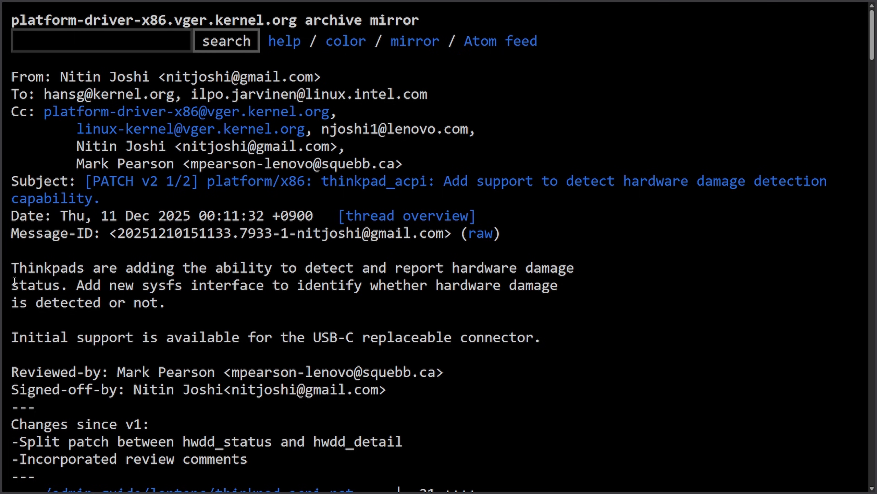
{"action": "scroll", "scroll_direction": "down", "scroll_amount": 3}
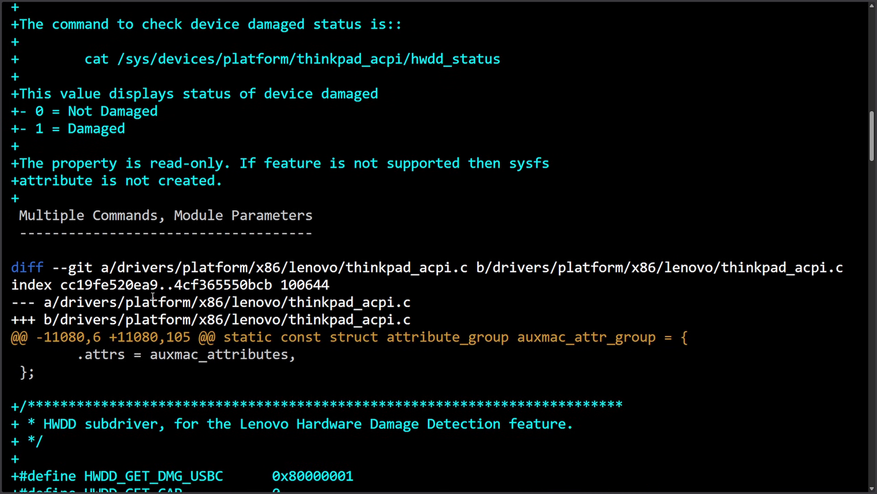
{"action": "scroll", "scroll_direction": "down", "scroll_amount": 3}
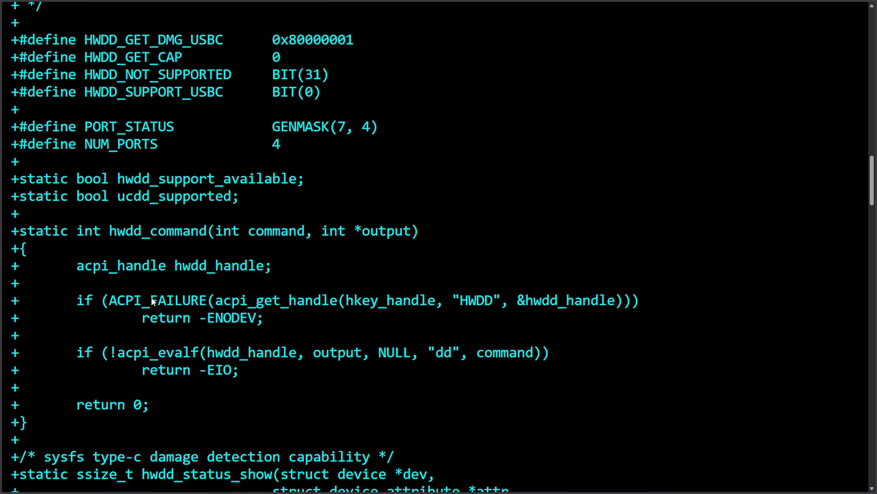
{"action": "scroll", "scroll_direction": "down", "scroll_amount": 3}
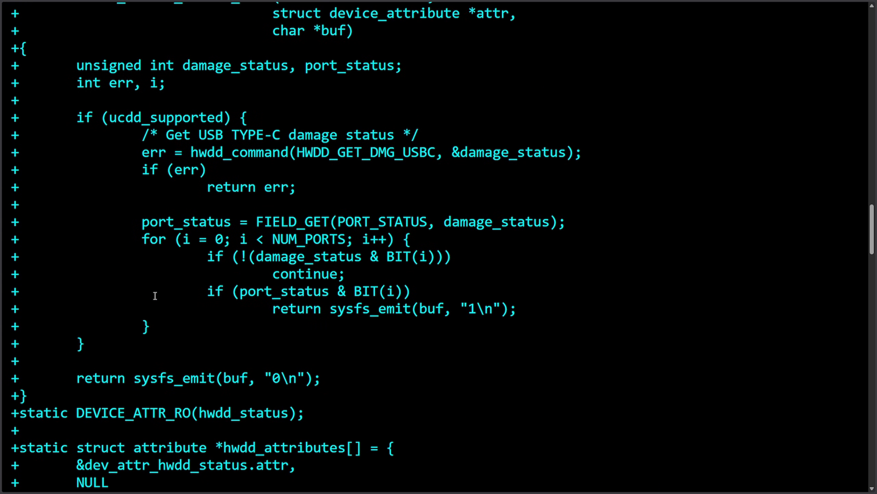
{"action": "scroll", "scroll_direction": "down", "scroll_amount": 3}
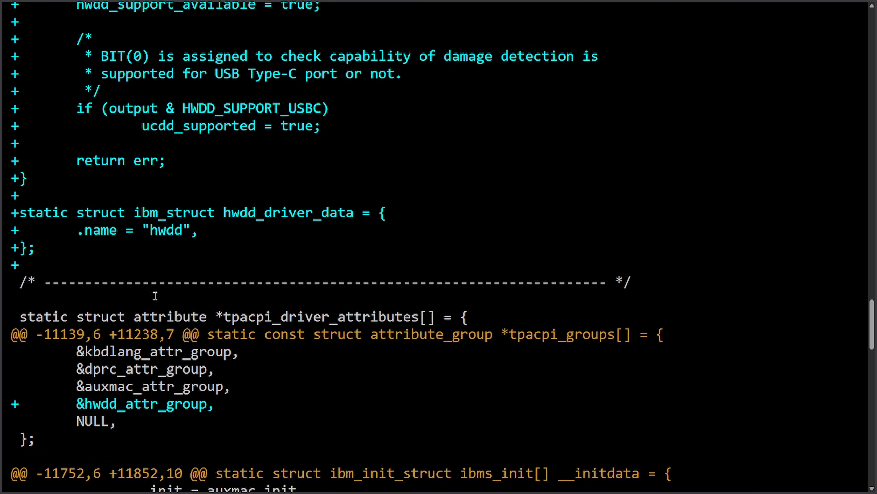
{"action": "scroll", "scroll_direction": "down", "scroll_amount": 3}
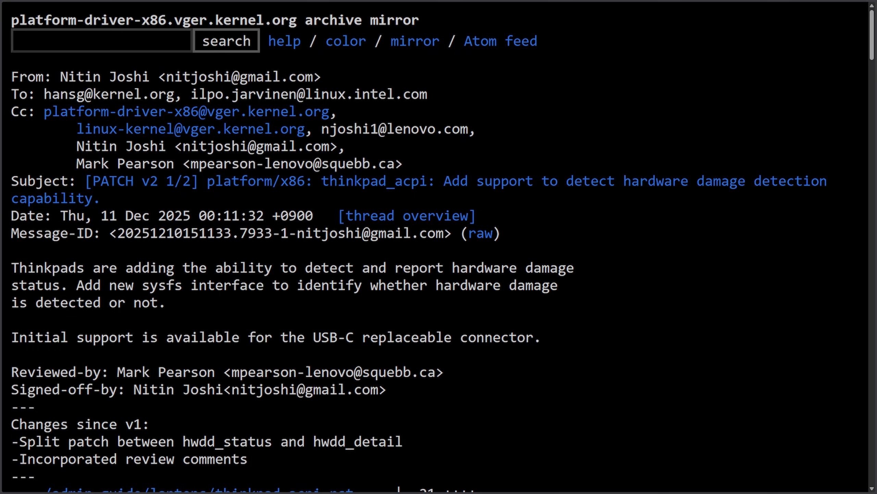
{"action": "mouse_move", "coordinate": [800, 360]}
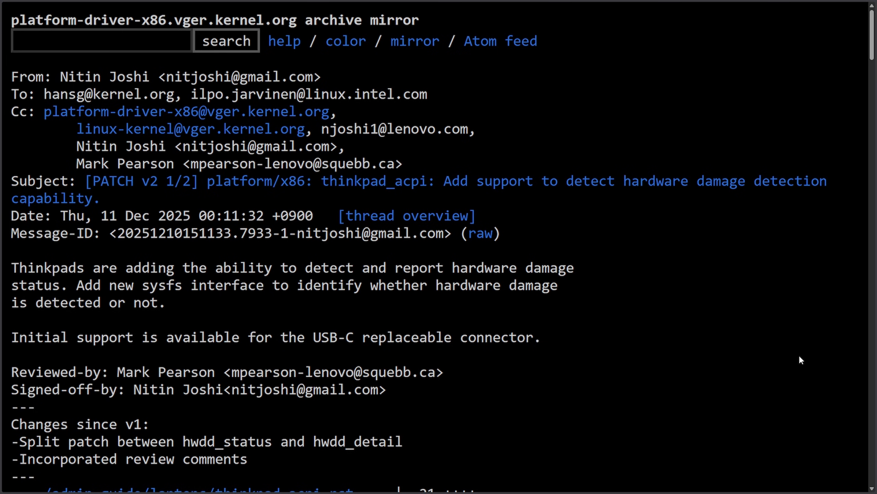